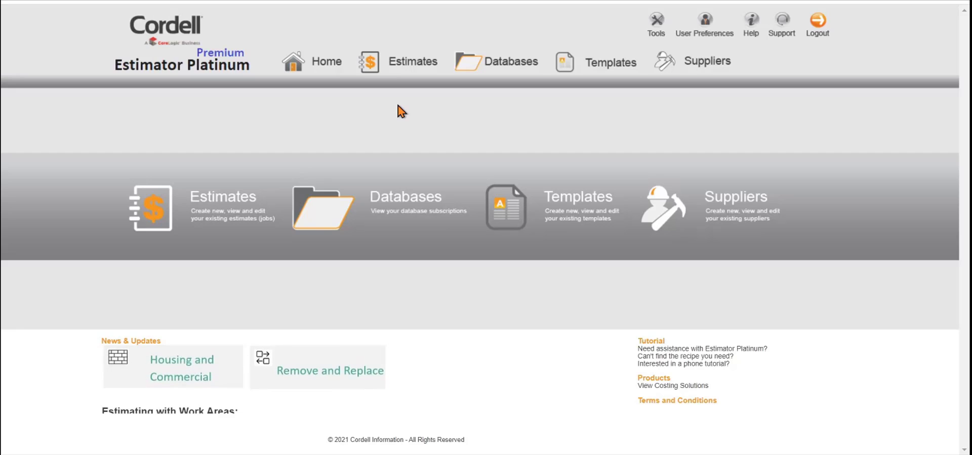
Browse the Estimates, Databases, Templates and Suppliers pages, then return to the home page.
scroll("down", 3)
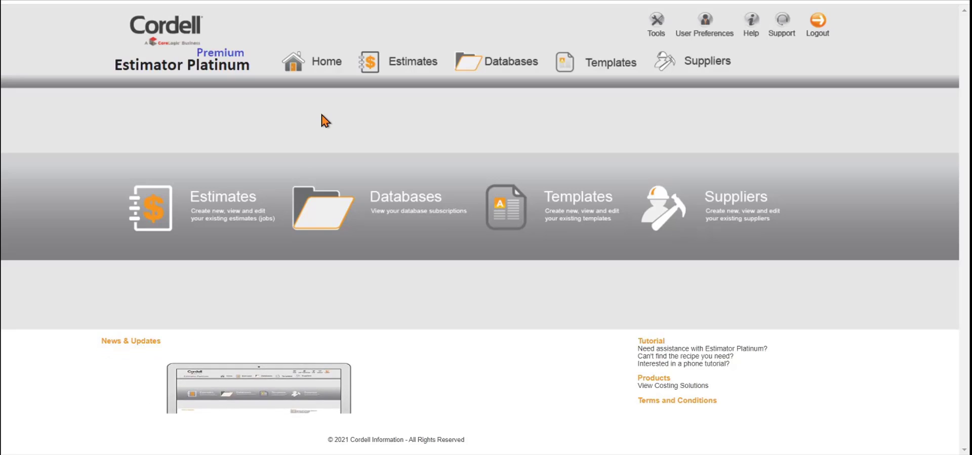
mouse_move(412, 62)
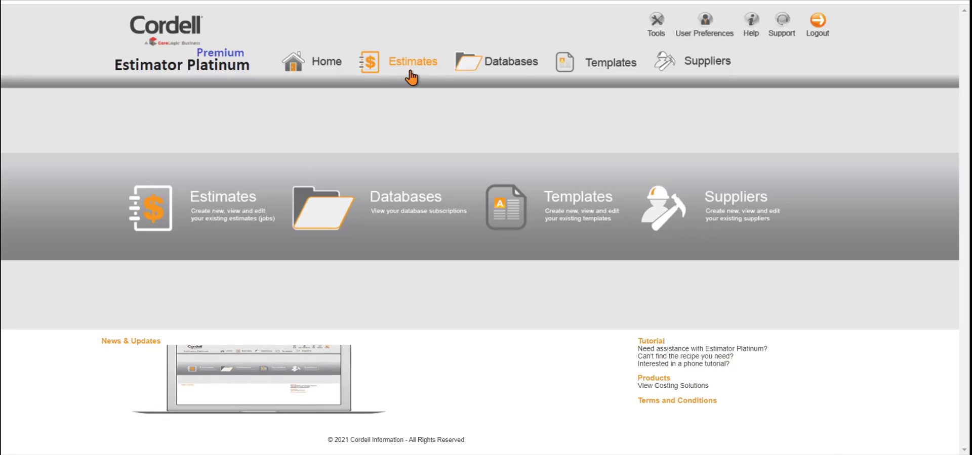
left_click(412, 61)
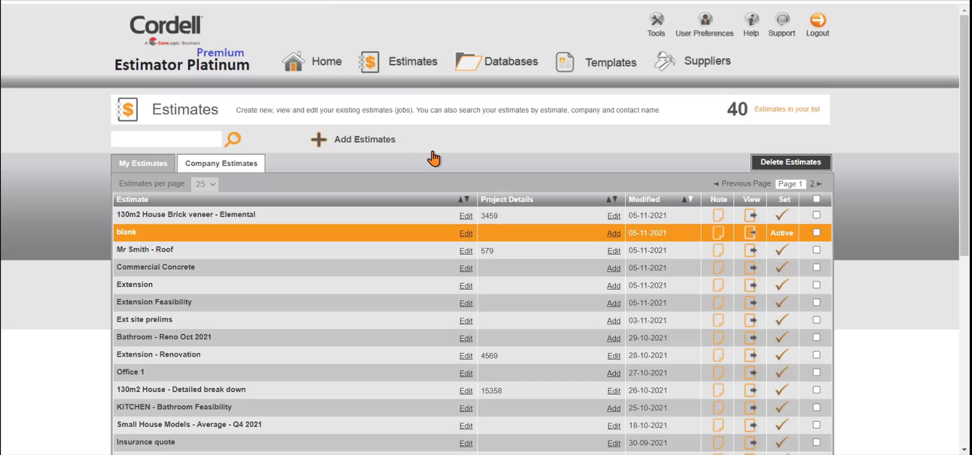
mouse_move(269, 158)
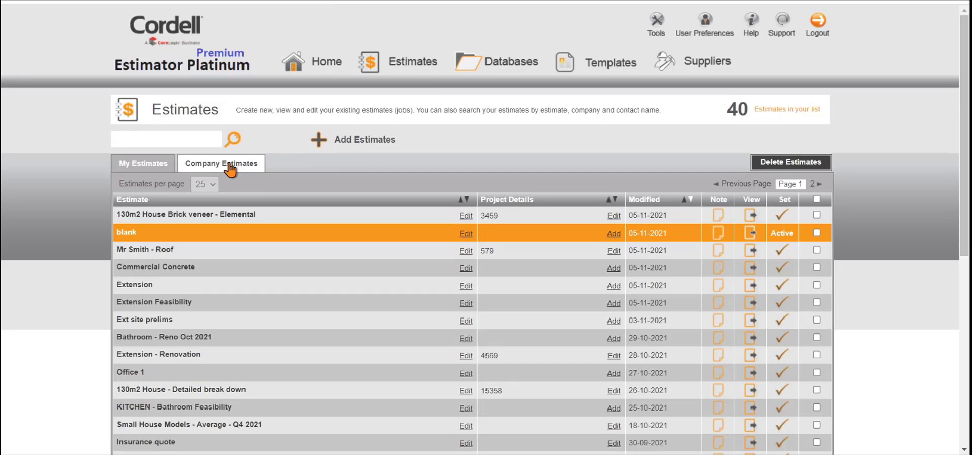
mouse_move(424, 103)
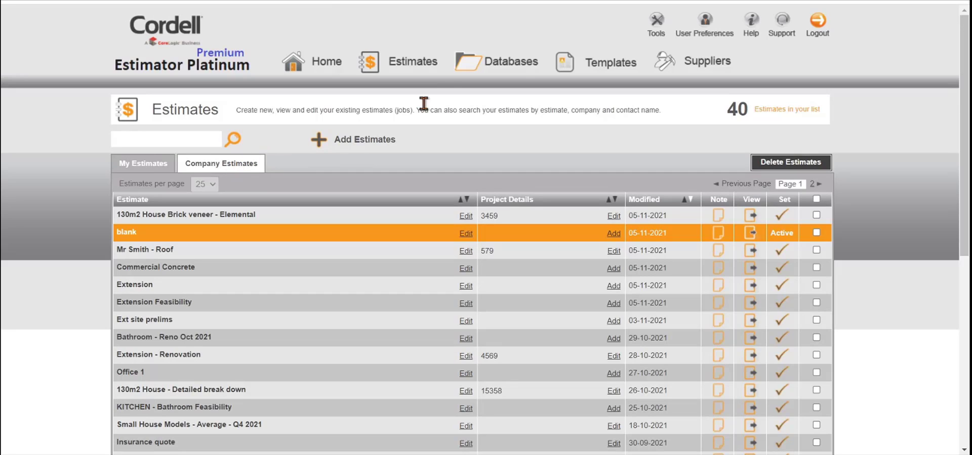
left_click(510, 62)
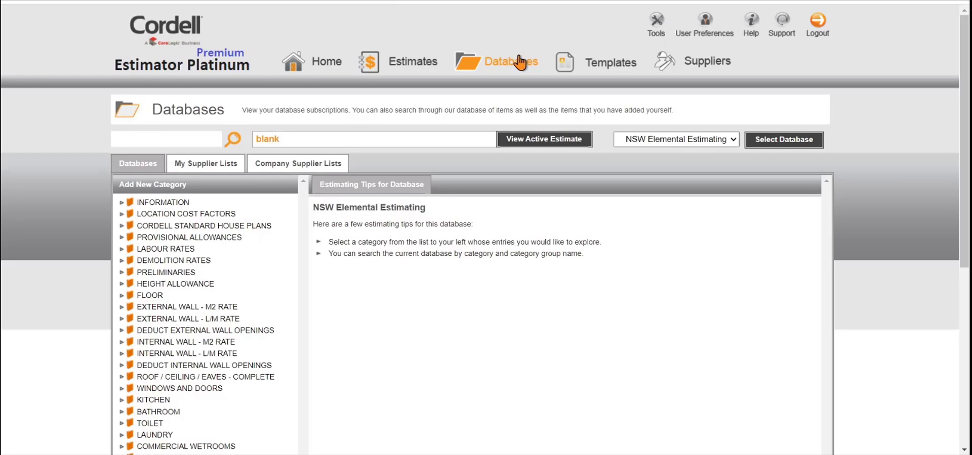
left_click(609, 62)
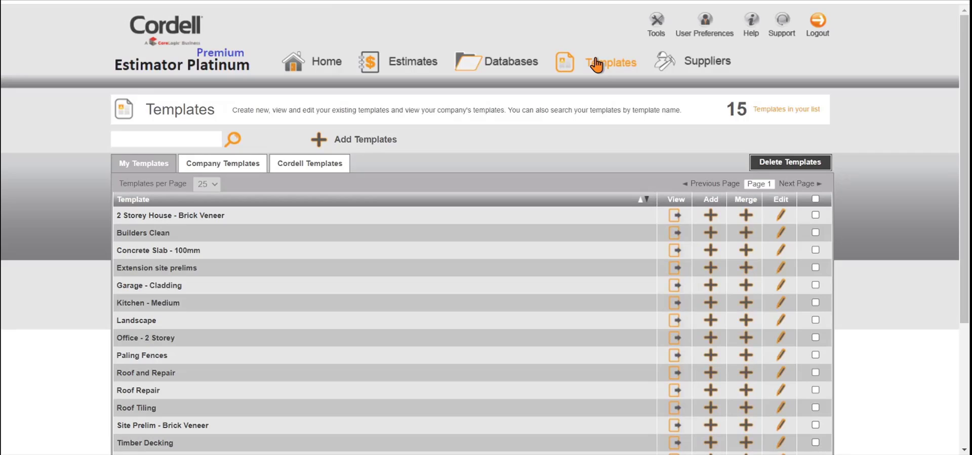
left_click(706, 60)
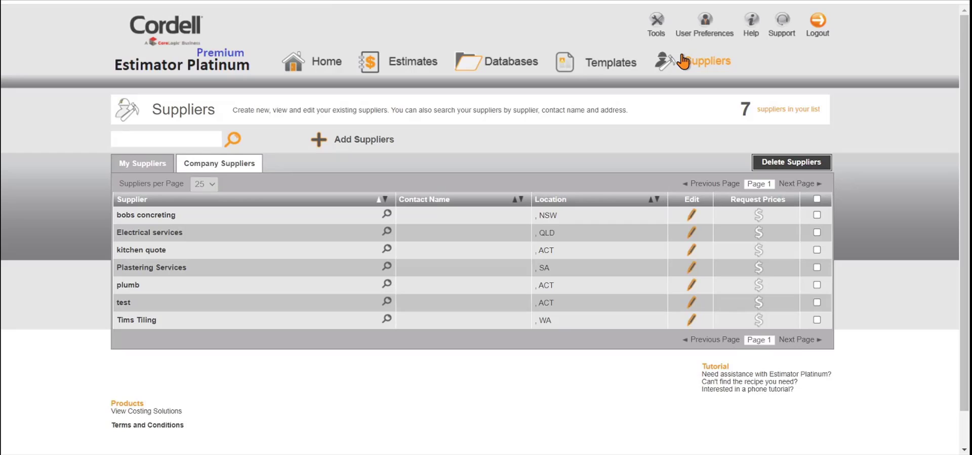
left_click(310, 62)
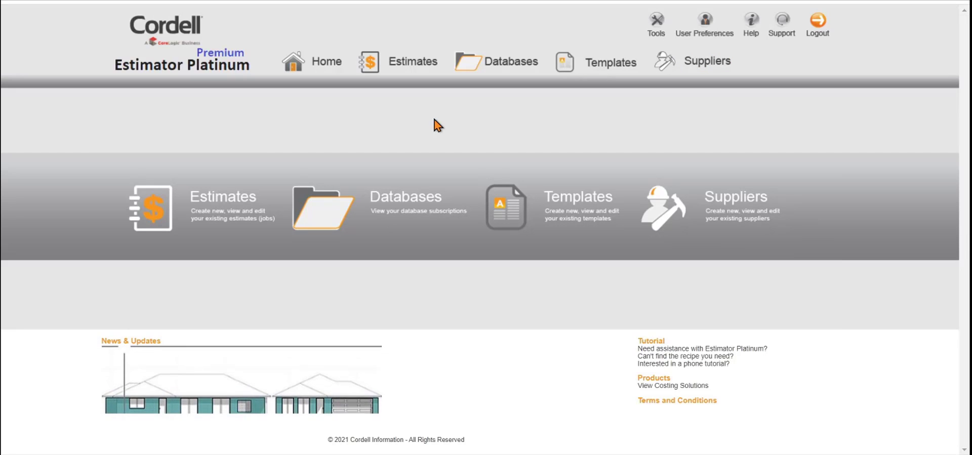
Cancel out of the new-estimate form and open the active Mr Smith estimate for editing.
left_click(412, 62)
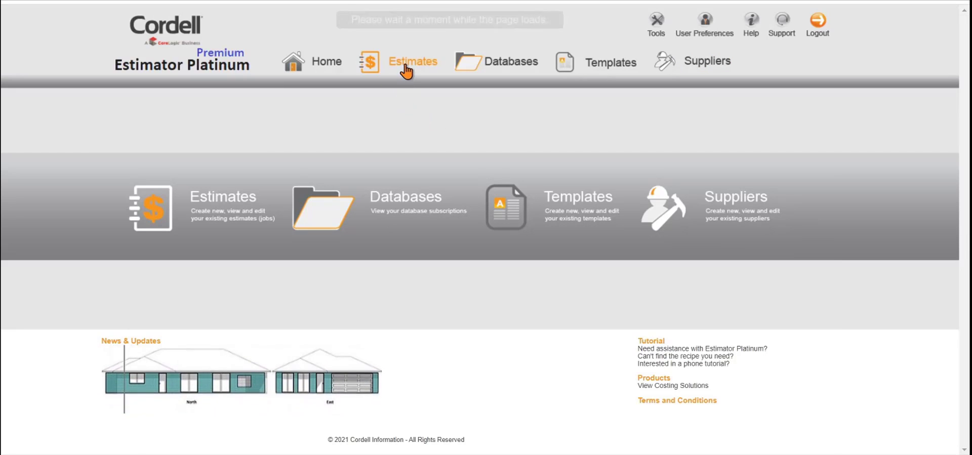
left_click(412, 62)
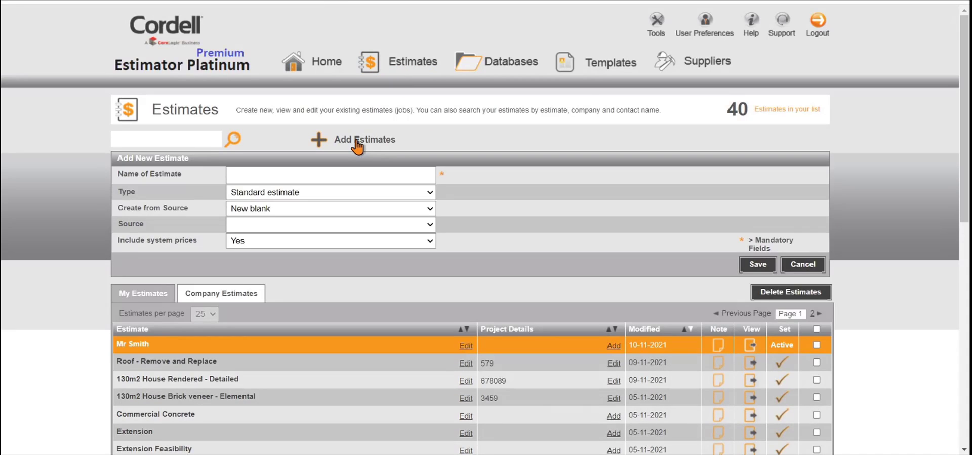
left_click(330, 174)
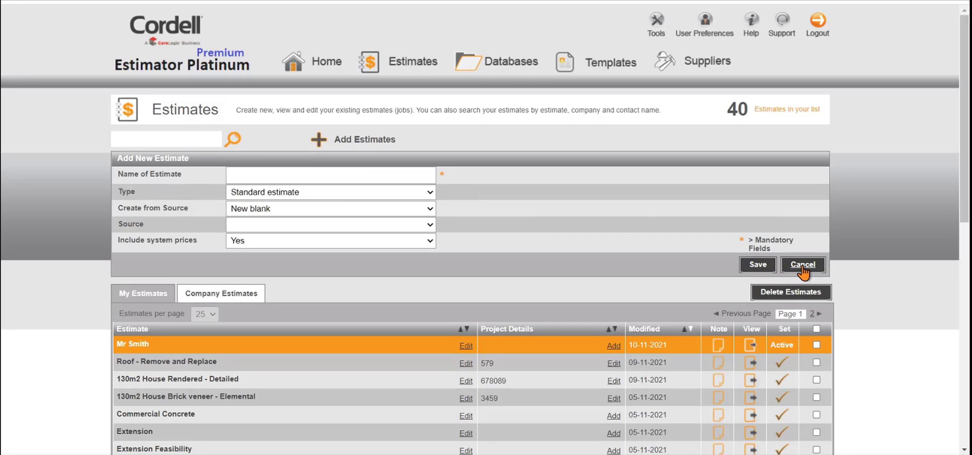
left_click(801, 264)
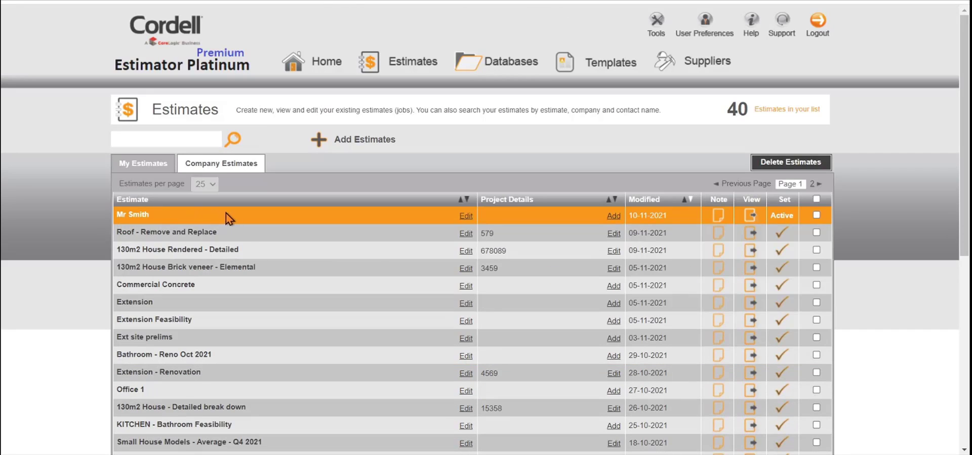
mouse_move(463, 141)
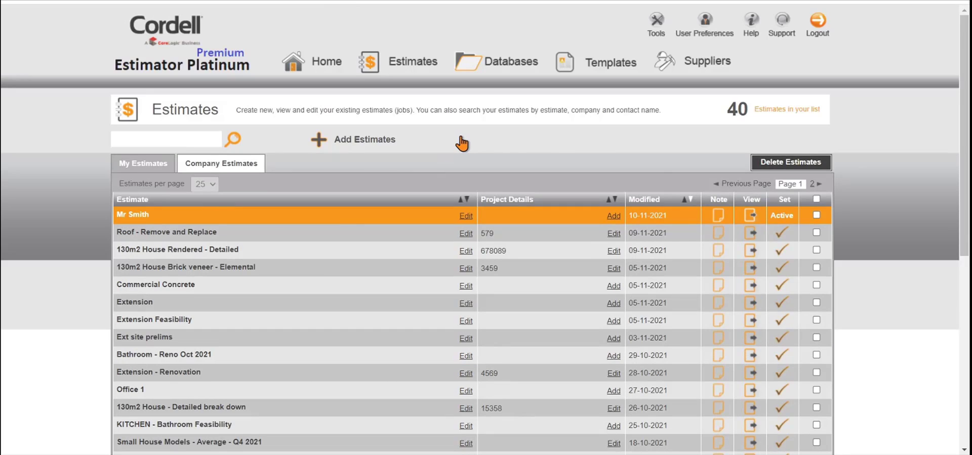
left_click(750, 215)
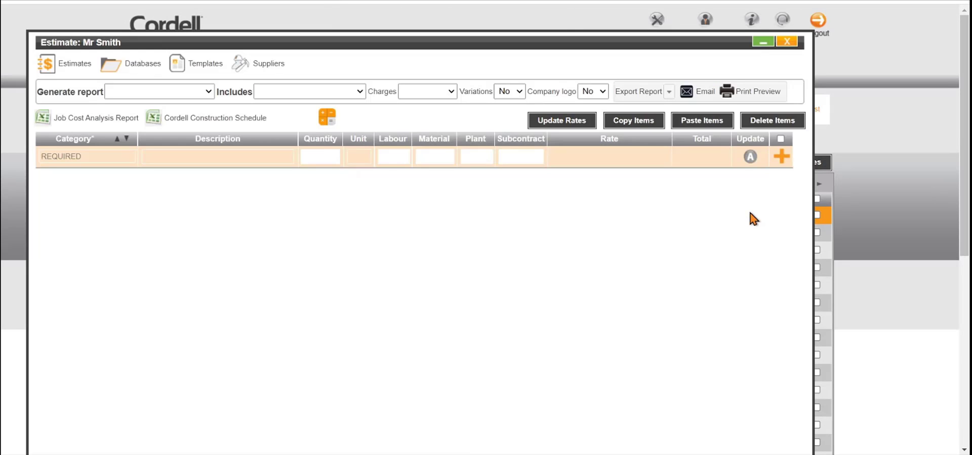
mouse_move(73, 198)
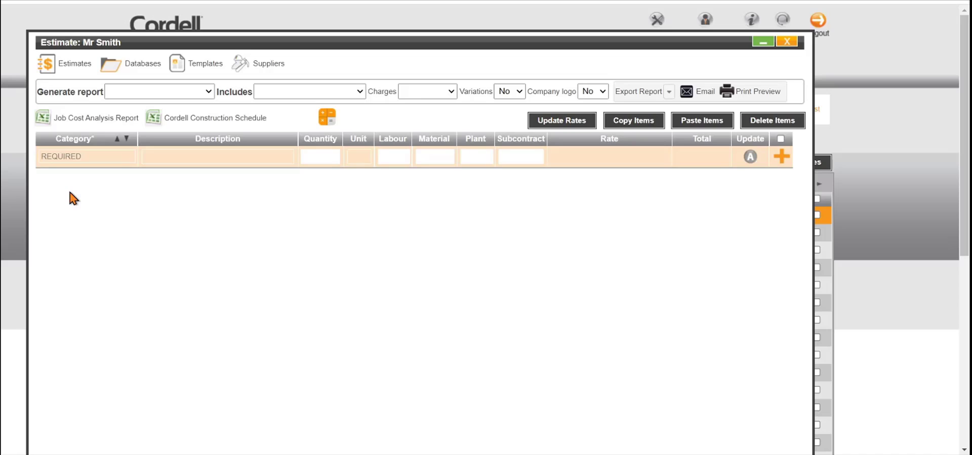
mouse_move(74, 186)
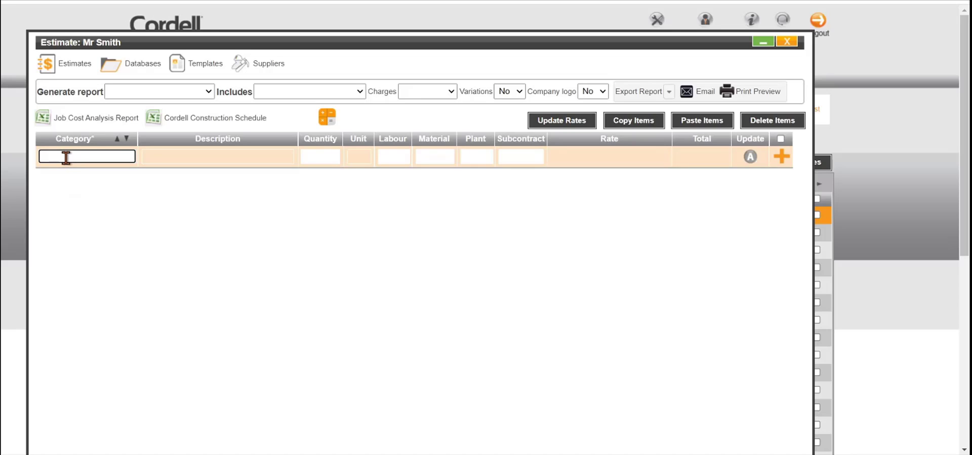
Add a SITE PRELIMINARIES category row chosen from the 'site' category suggestions.
type("sit")
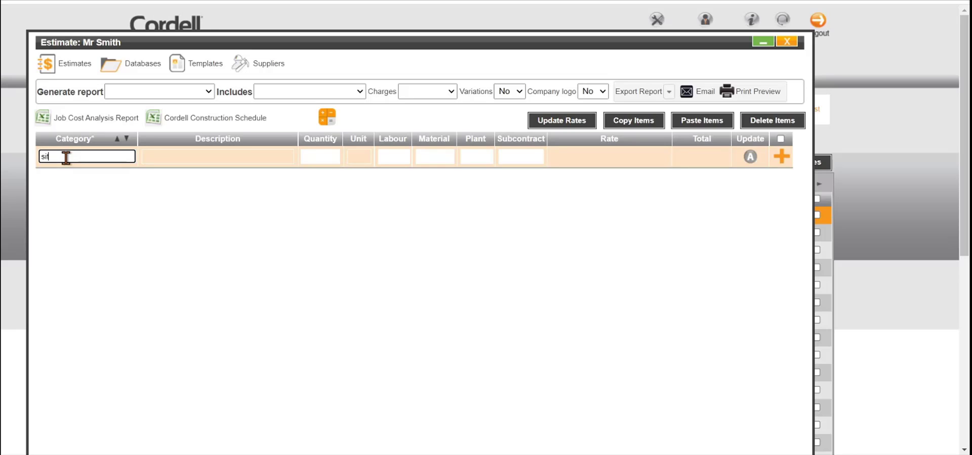
type("e")
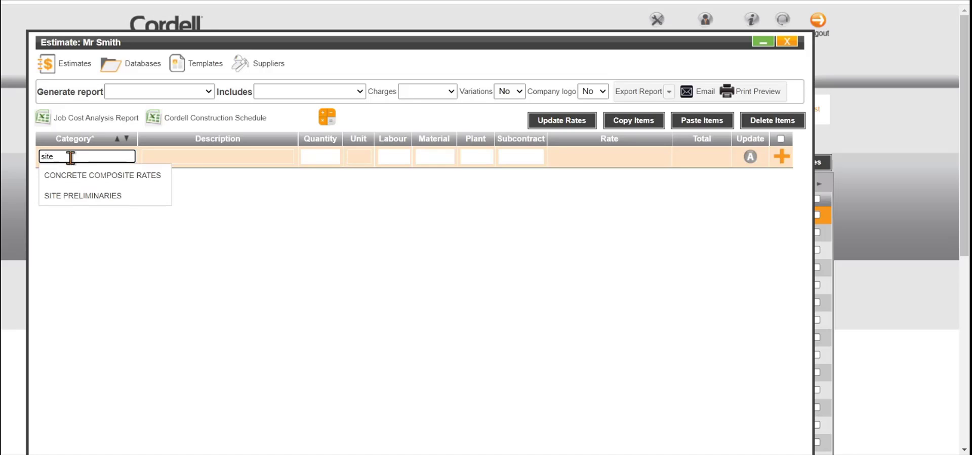
mouse_move(83, 196)
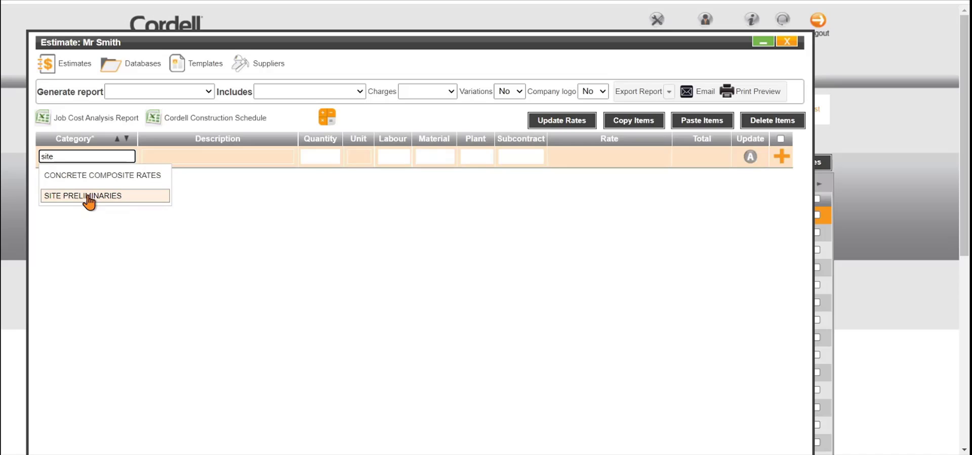
left_click(83, 195)
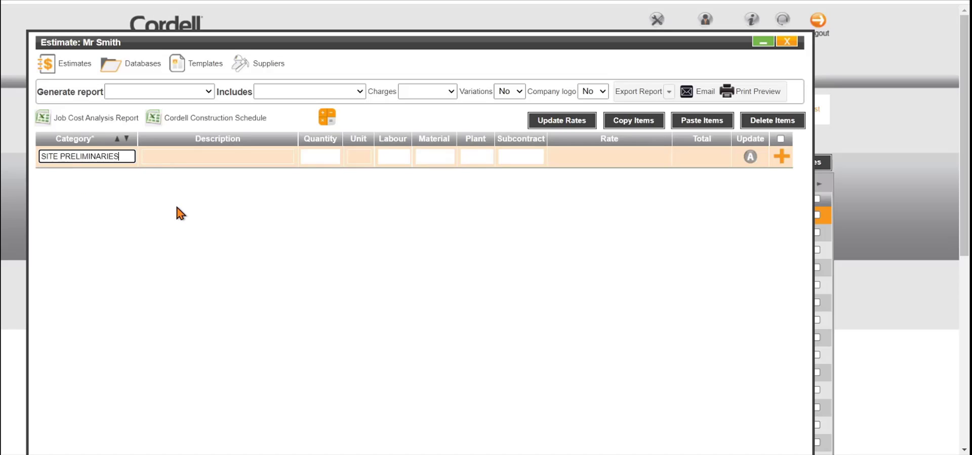
mouse_move(782, 164)
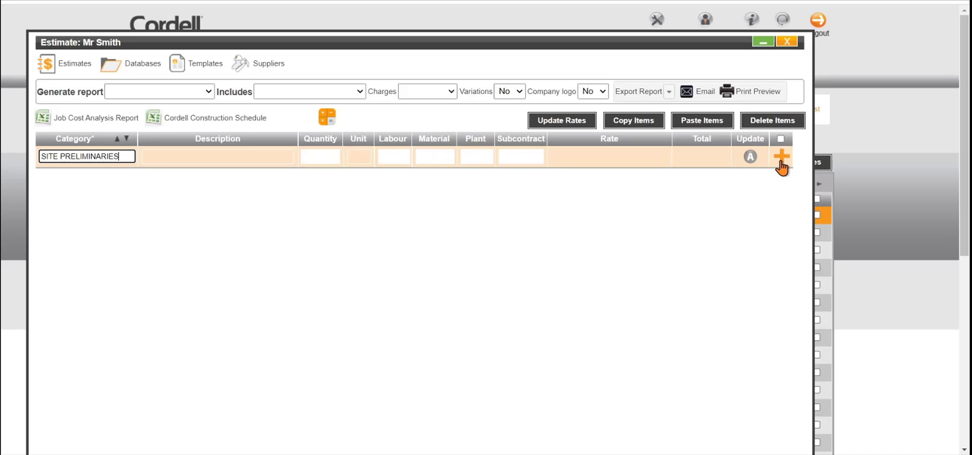
left_click(780, 155)
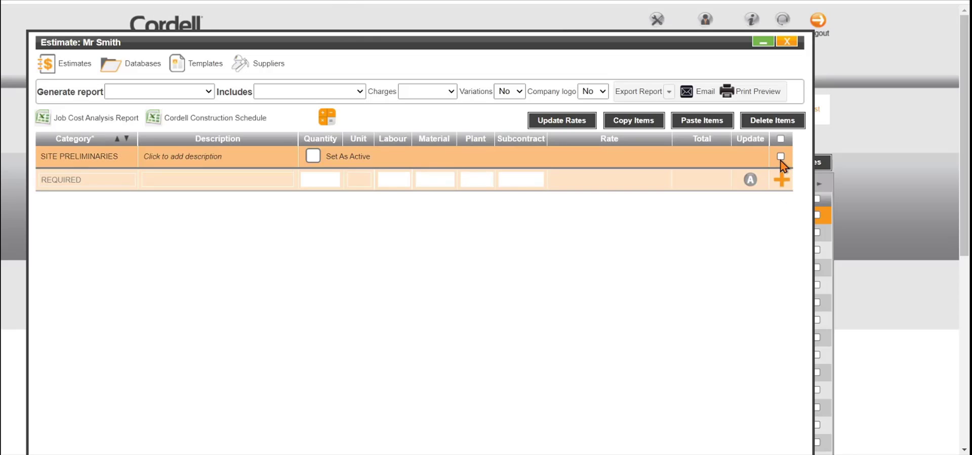
mouse_move(313, 257)
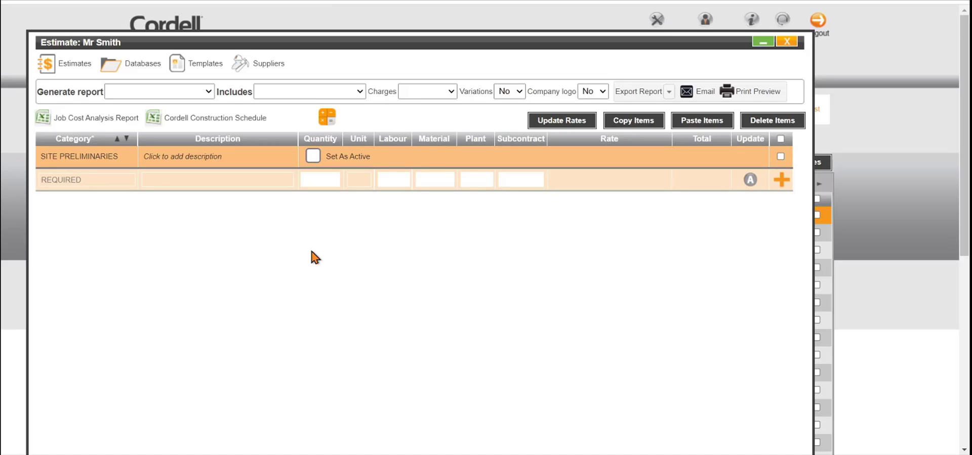
mouse_move(304, 255)
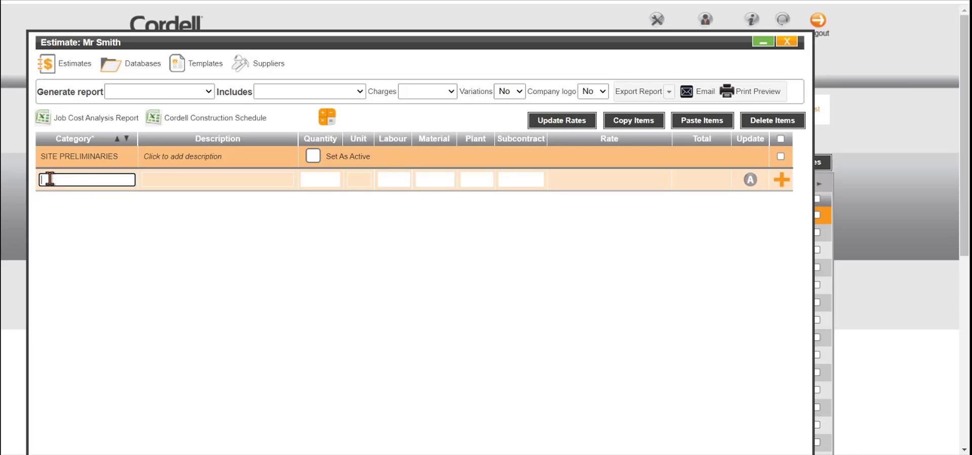
Start a DOORS - EXTERNAL line described as 'Custom Door'.
type("exten")
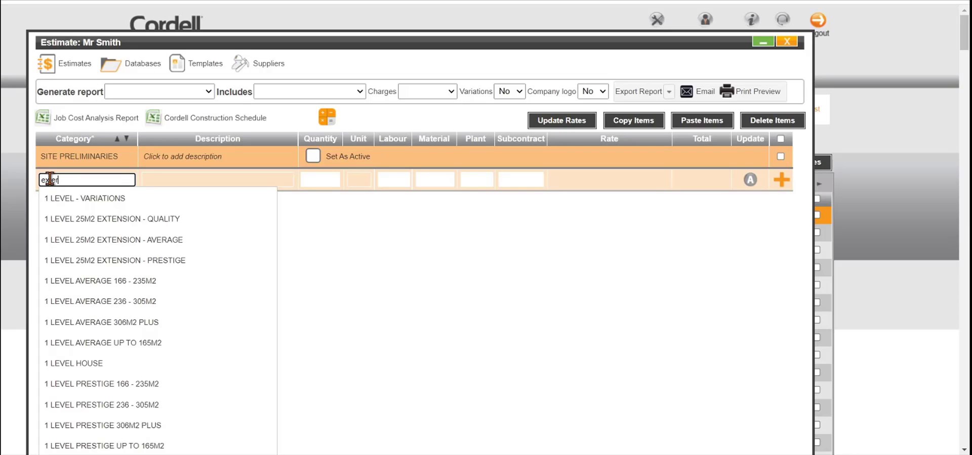
left_click(87, 180)
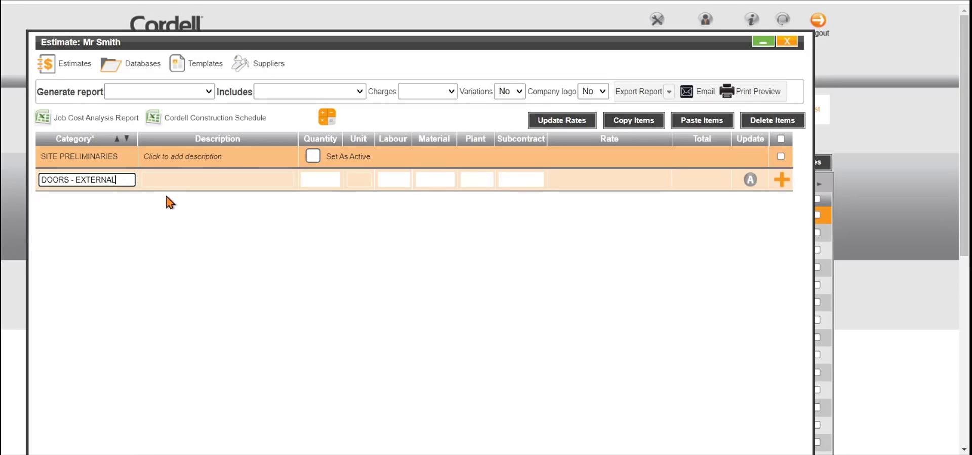
left_click(218, 180)
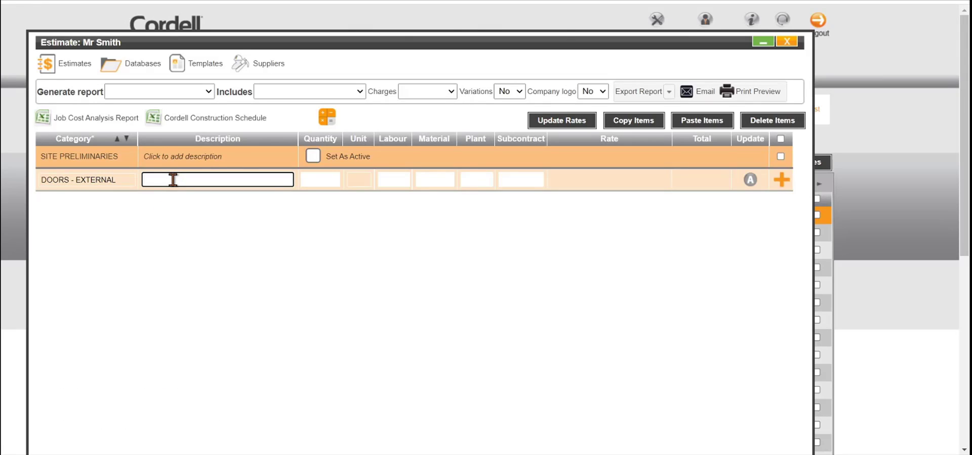
type("Custom")
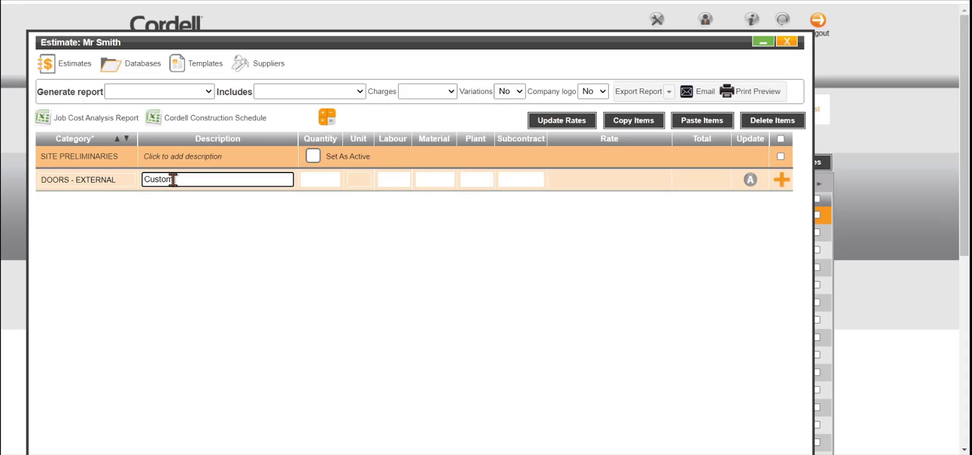
type("Door")
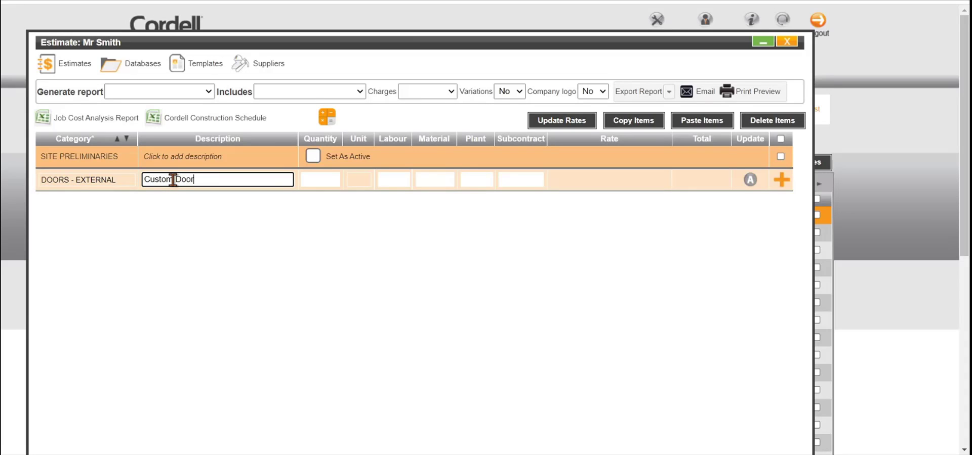
Save the Custom Door line with quantity 1, unit Item and subcontract cost 5000.
left_click(320, 180)
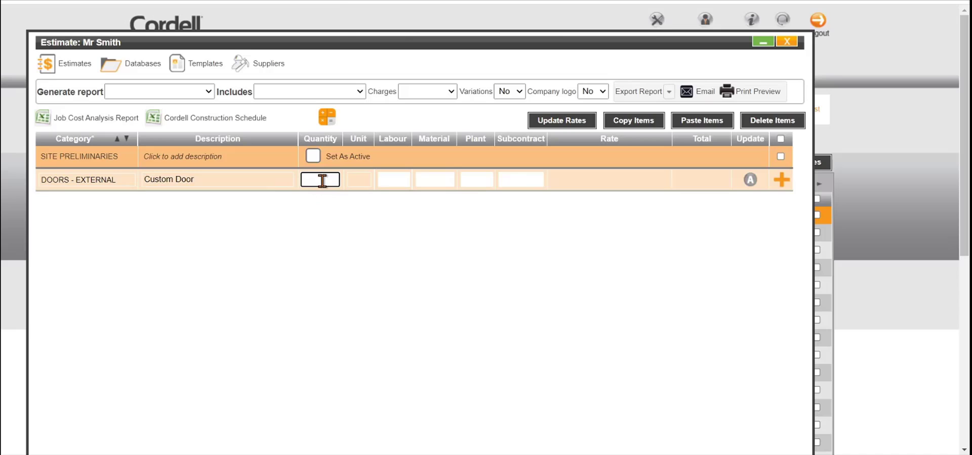
type("1")
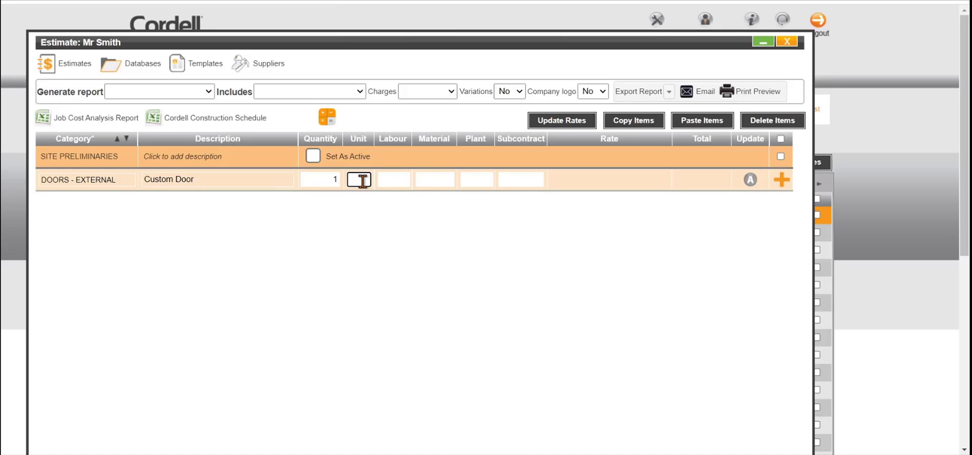
type("Item")
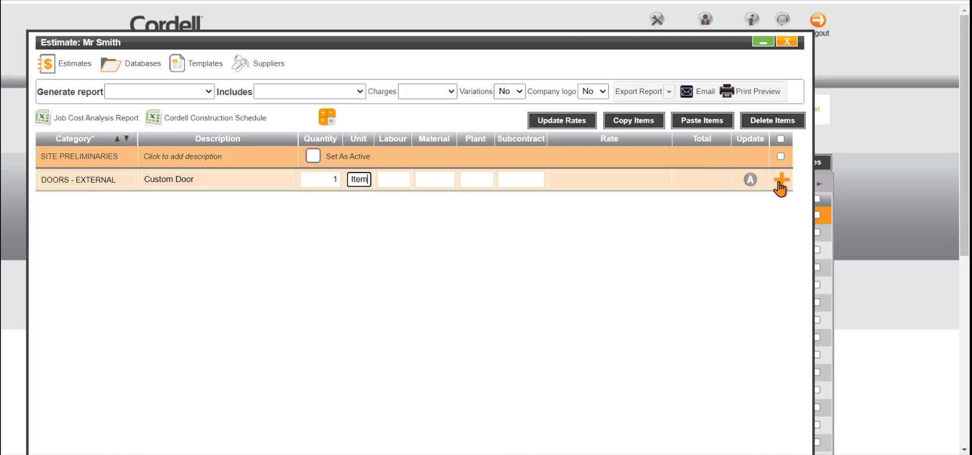
left_click(779, 184)
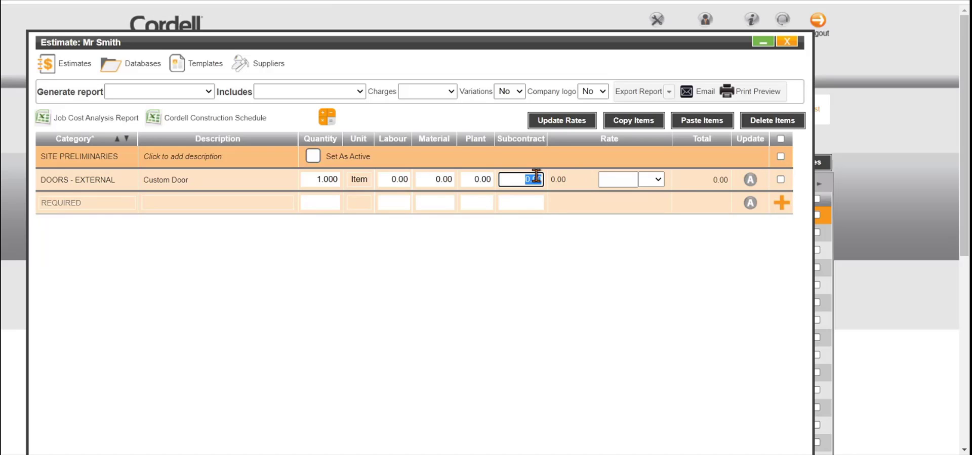
type("5000")
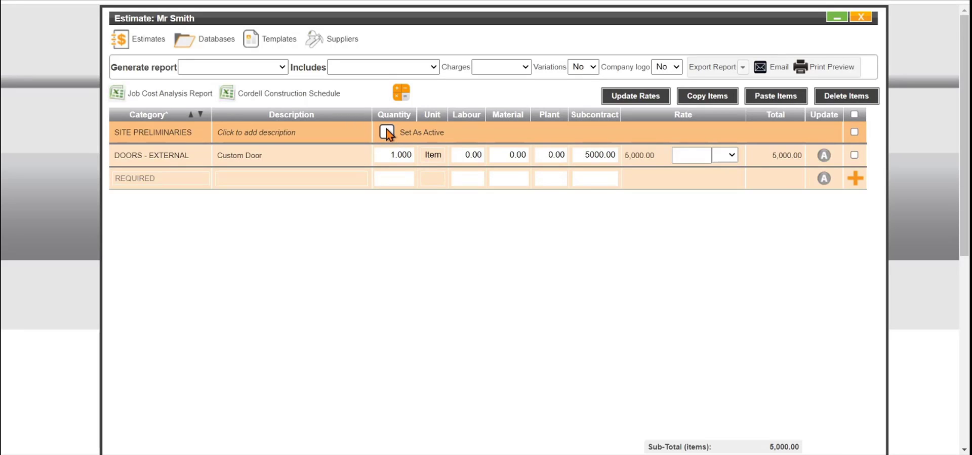
mouse_move(230, 161)
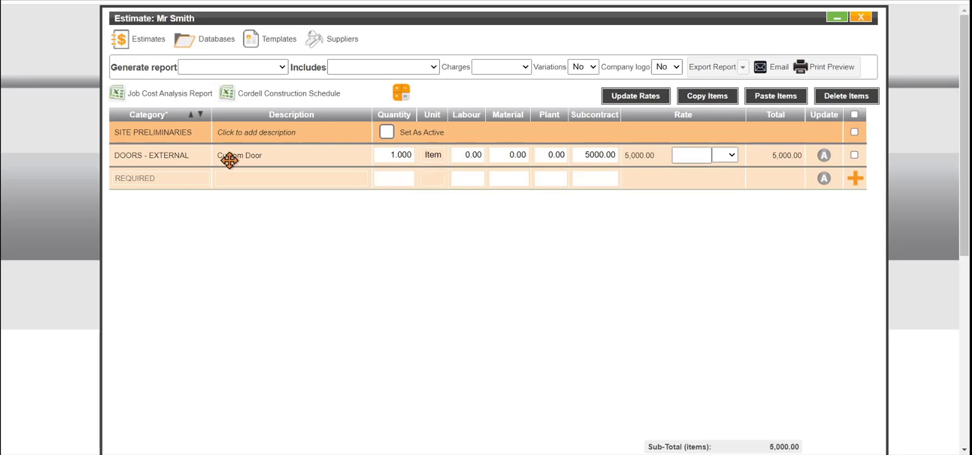
Set SITE PRELIMINARIES as the active section and go to the cost databases.
left_click(387, 131)
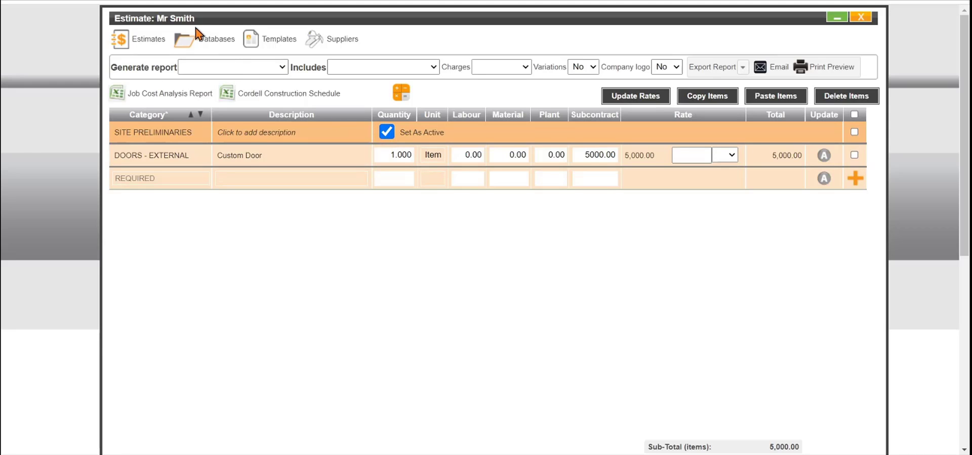
left_click(216, 40)
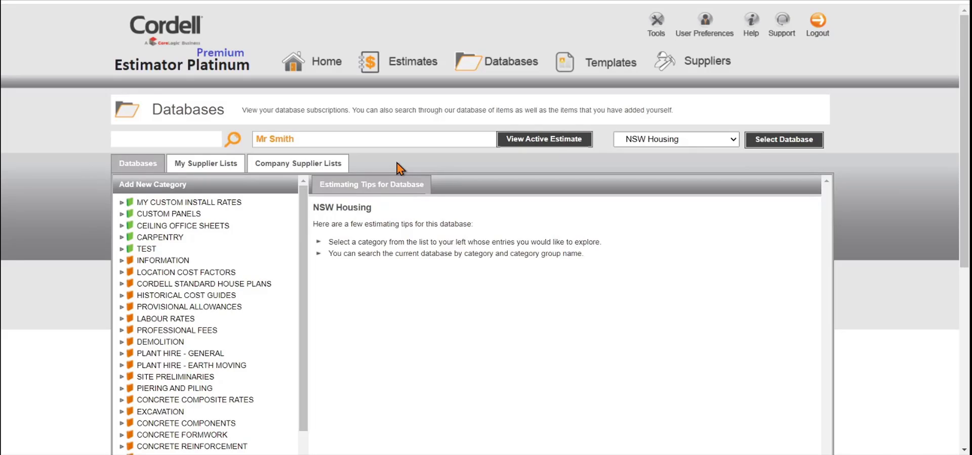
mouse_move(735, 149)
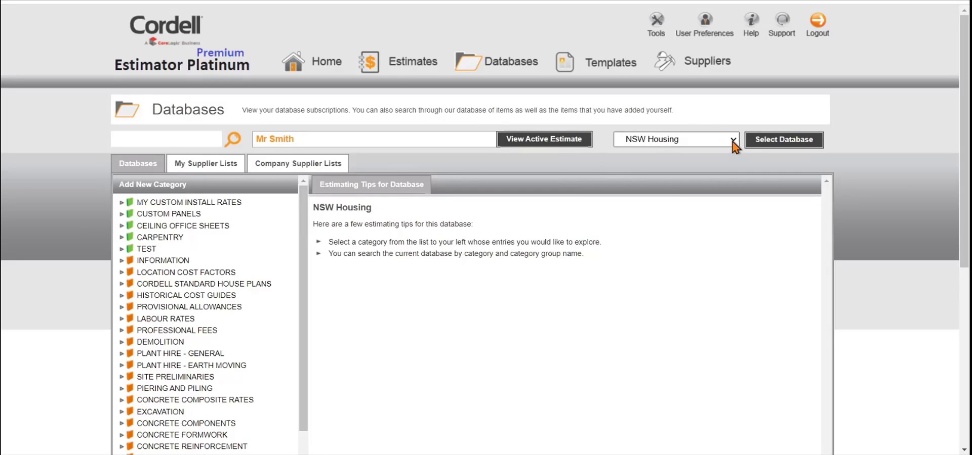
mouse_move(551, 187)
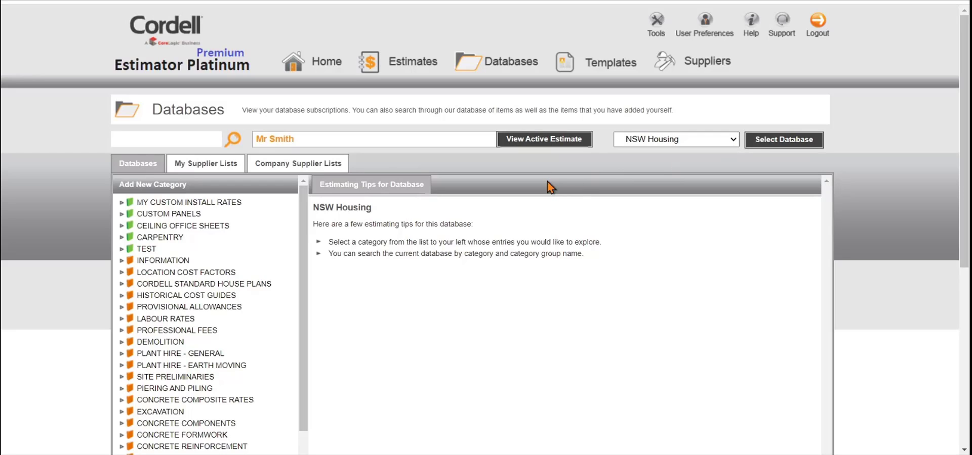
mouse_move(300, 241)
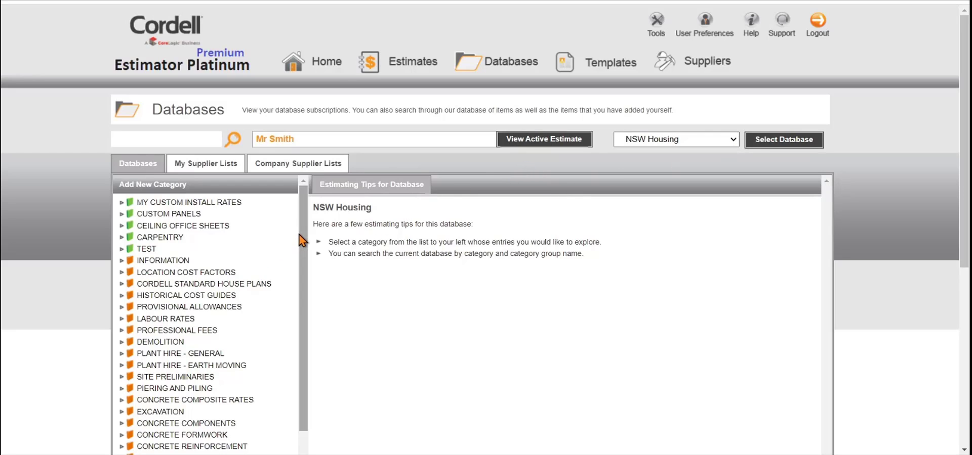
Scroll through the NSW Housing database's category list.
scroll("down", 3)
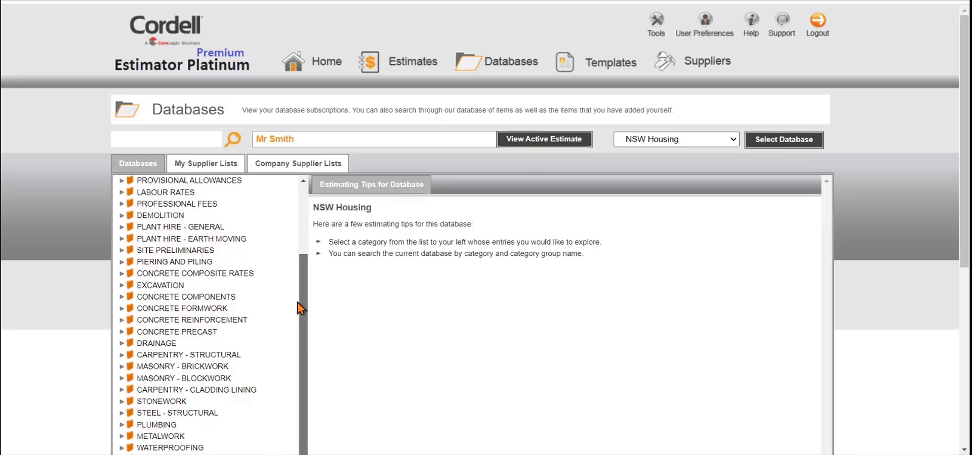
scroll("up", 3)
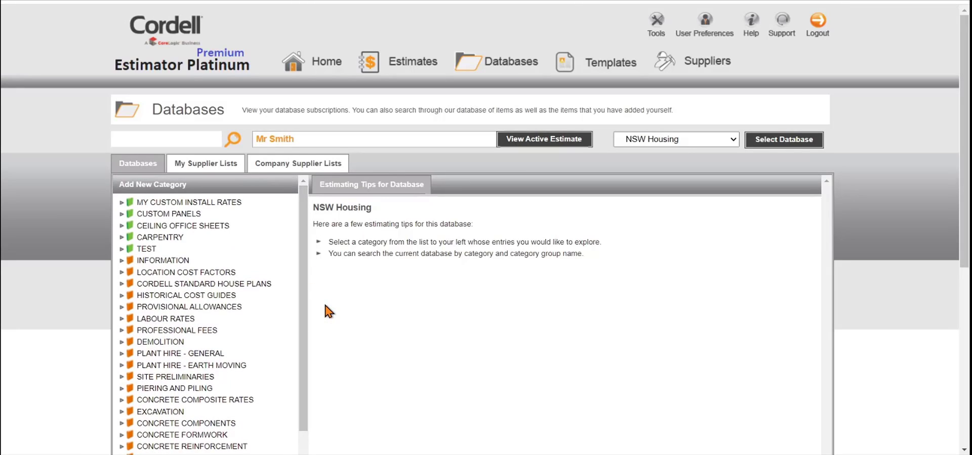
mouse_move(303, 314)
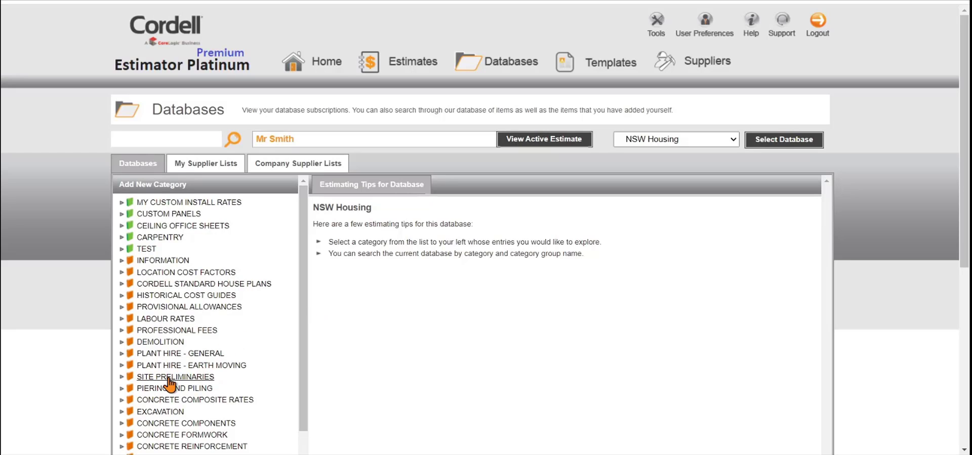
Expand SITE PRELIMINARIES and show the temporary protective fencing hire rates.
left_click(175, 376)
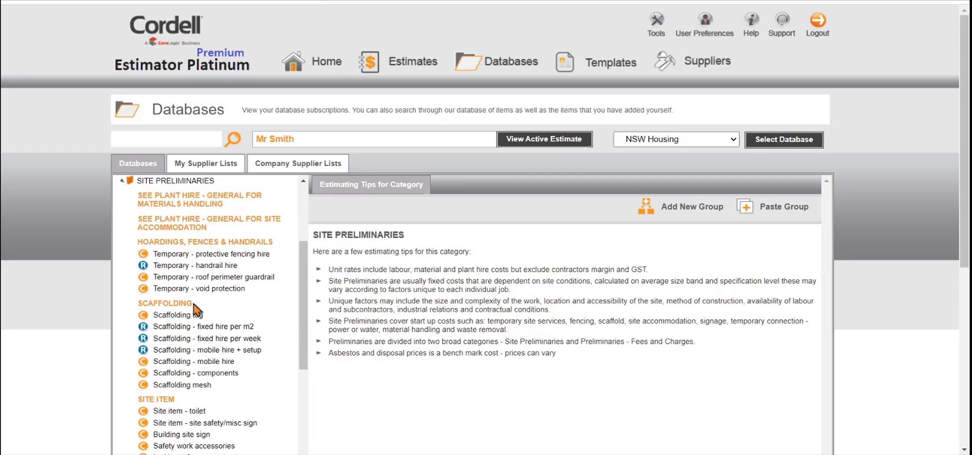
mouse_move(211, 254)
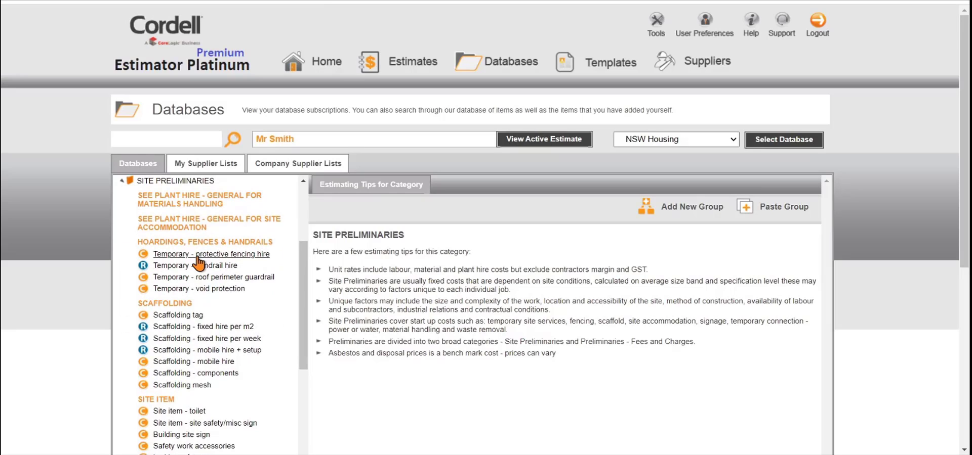
left_click(211, 254)
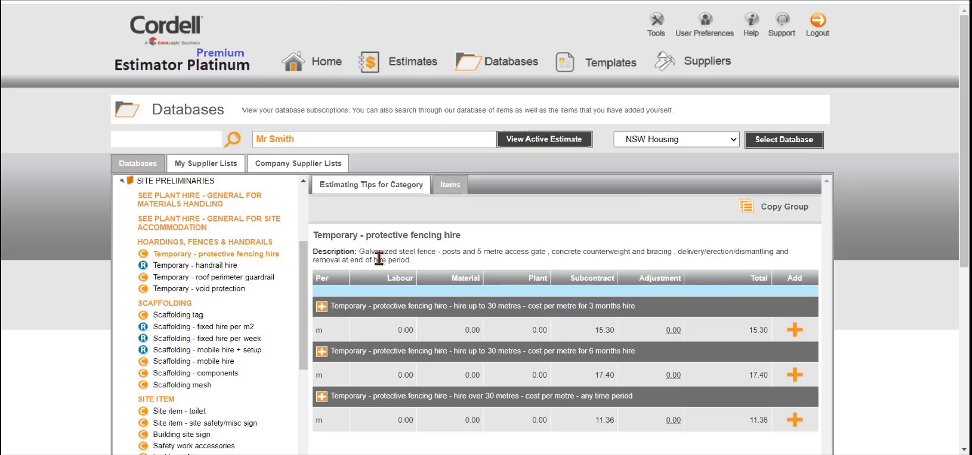
mouse_move(586, 253)
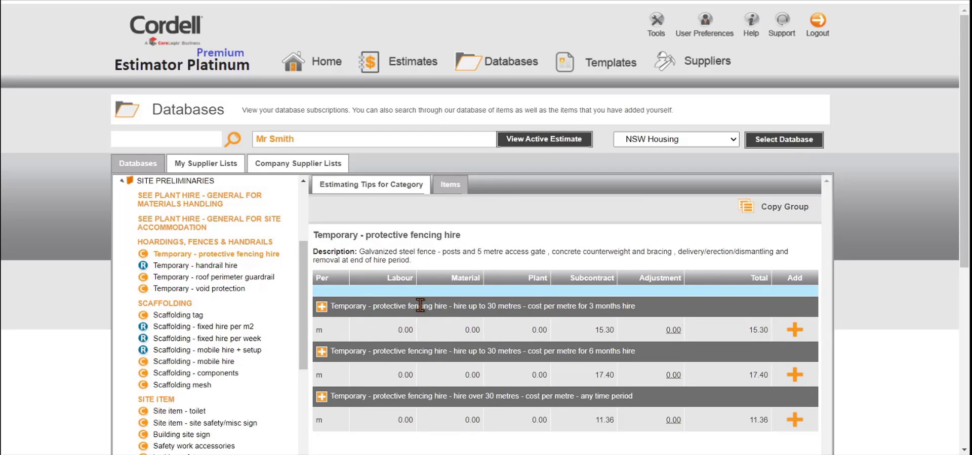
mouse_move(195, 266)
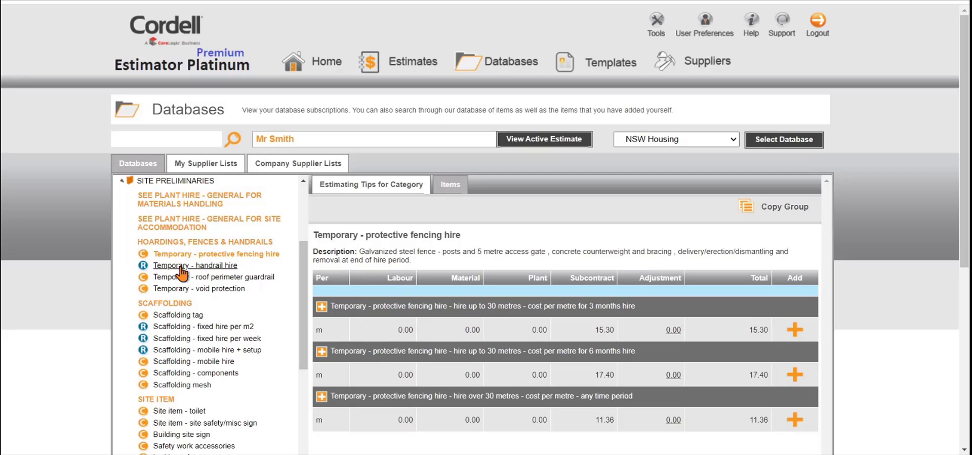
mouse_move(448, 283)
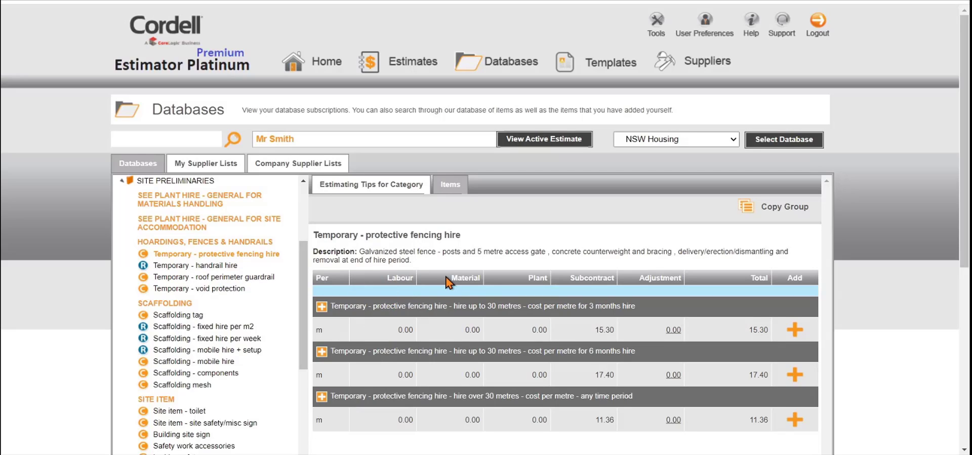
mouse_move(578, 278)
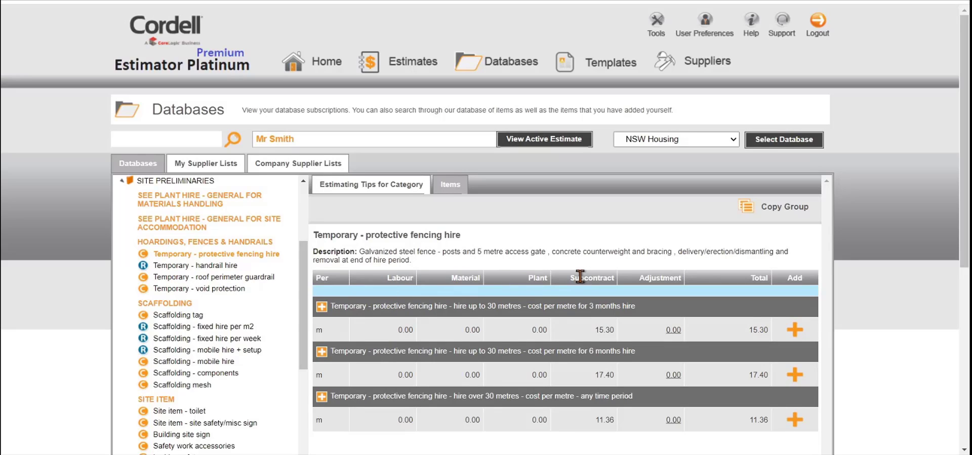
mouse_move(586, 272)
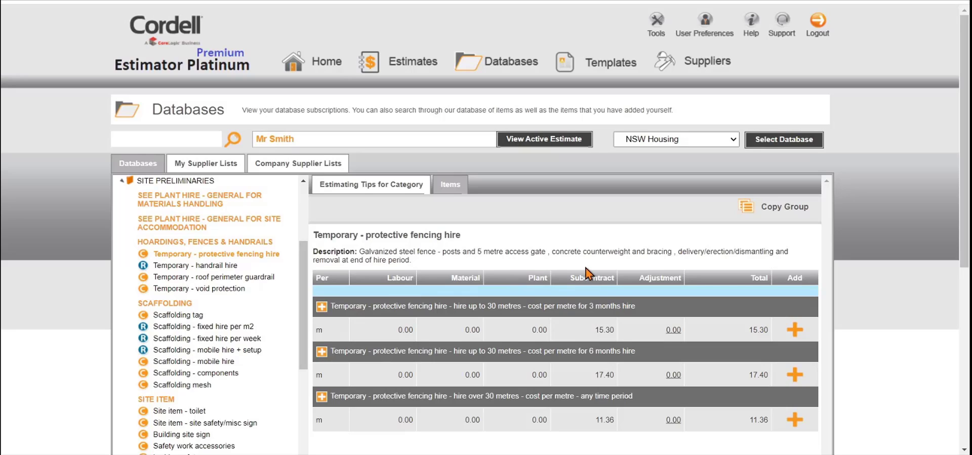
mouse_move(440, 338)
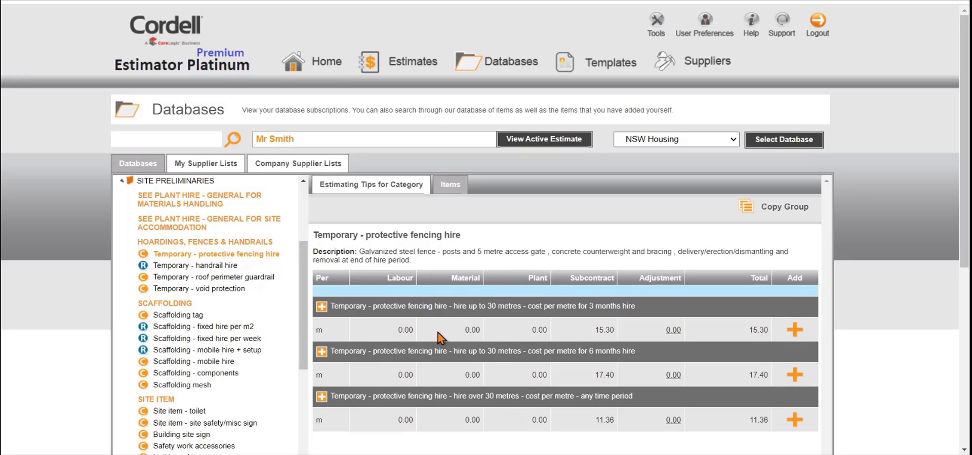
mouse_move(733, 326)
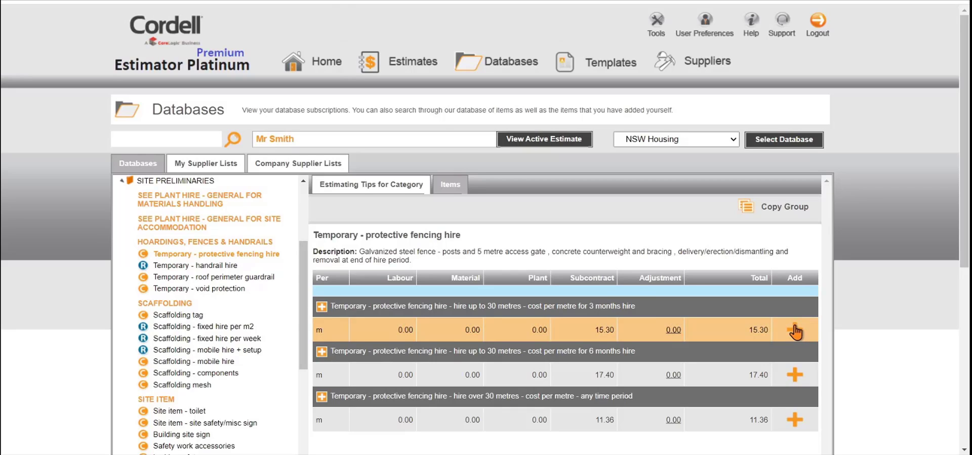
mouse_move(545, 158)
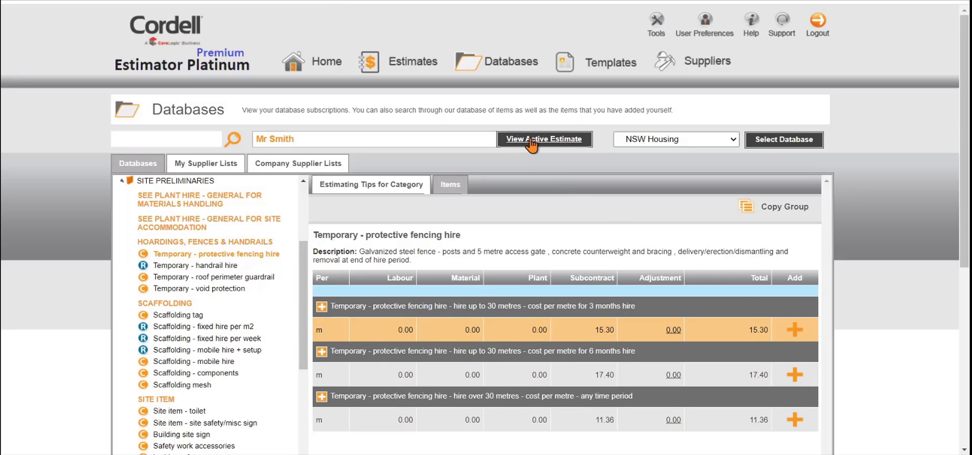
Return to the active estimate and set the fencing hire quantity to 30 metres.
left_click(543, 138)
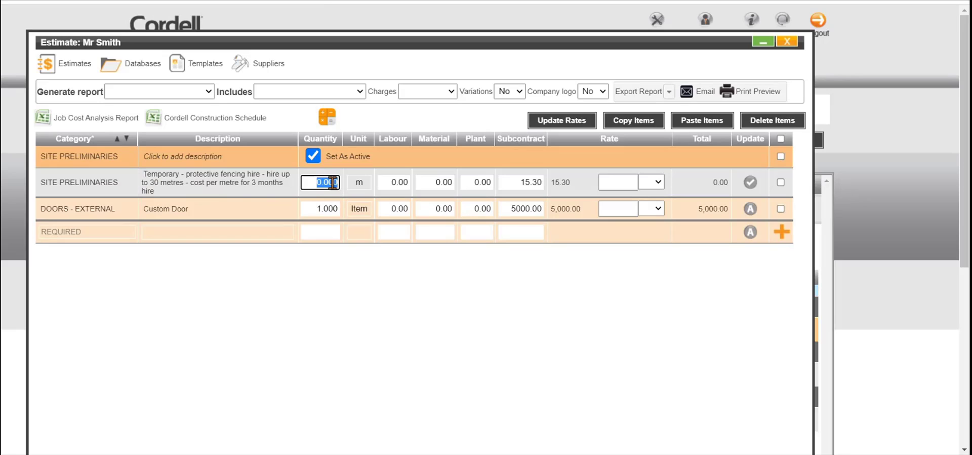
type("30")
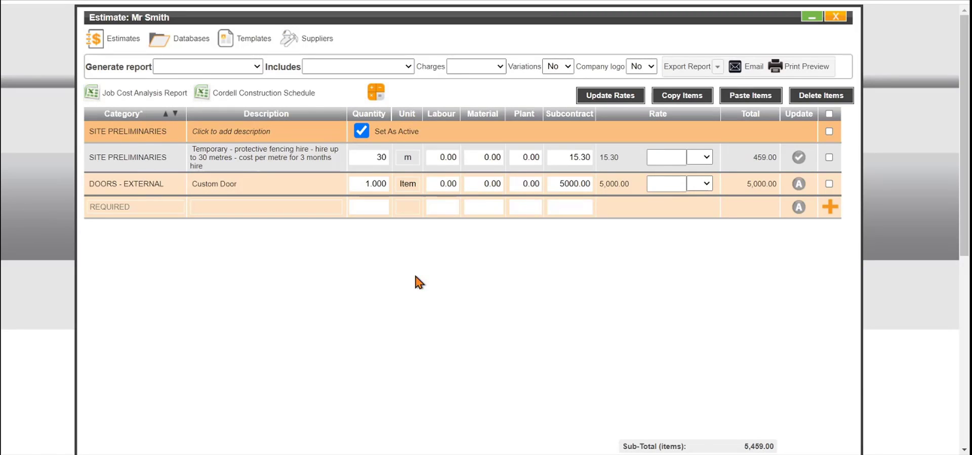
mouse_move(211, 51)
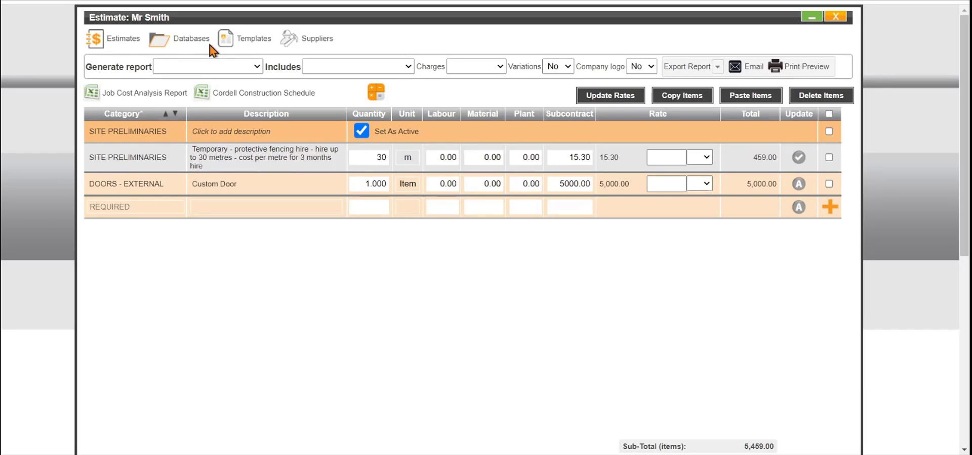
Search the databases for 'site', add the protective fencing hire item and view the Mr Smith estimate.
left_click(190, 38)
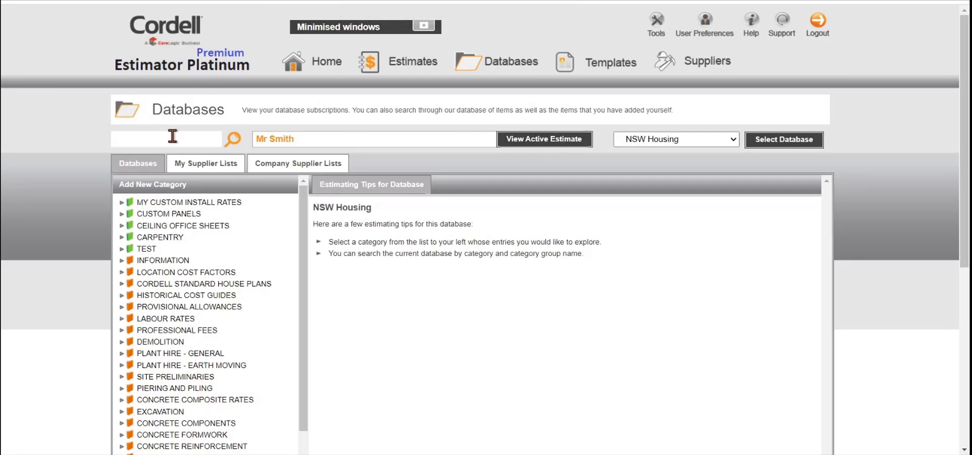
left_click(165, 138)
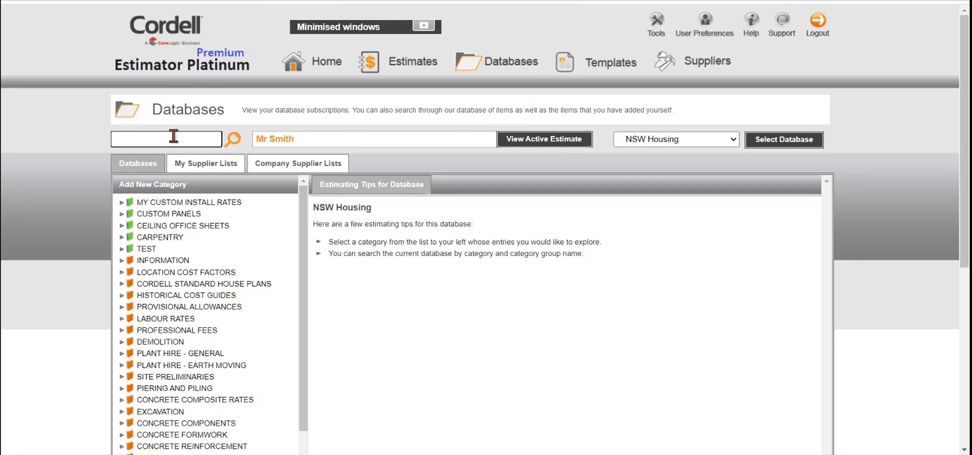
type("site")
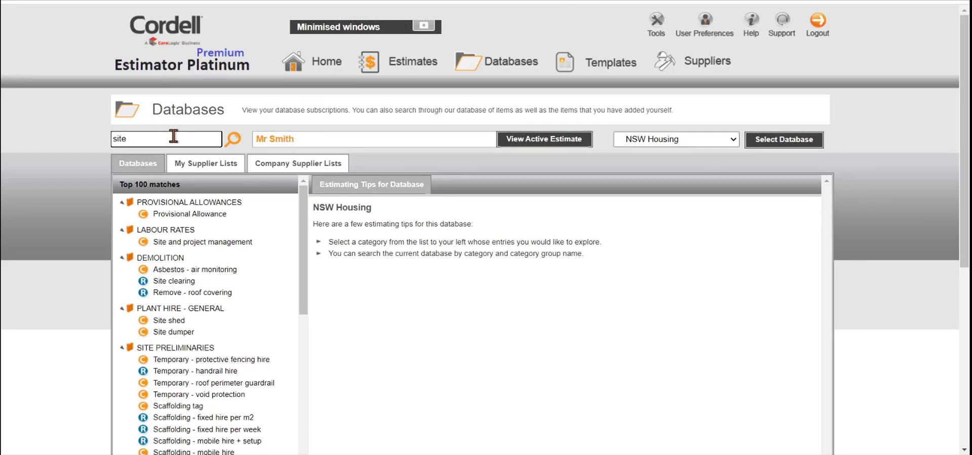
mouse_move(198, 234)
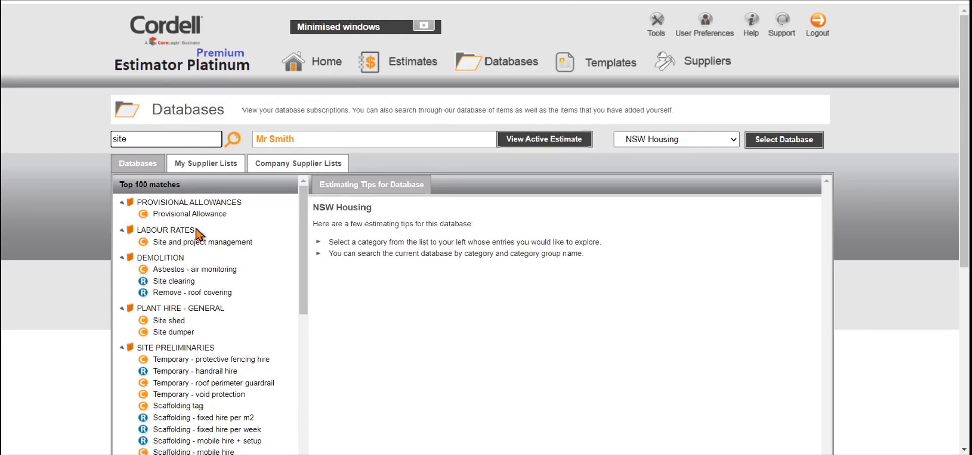
mouse_move(251, 273)
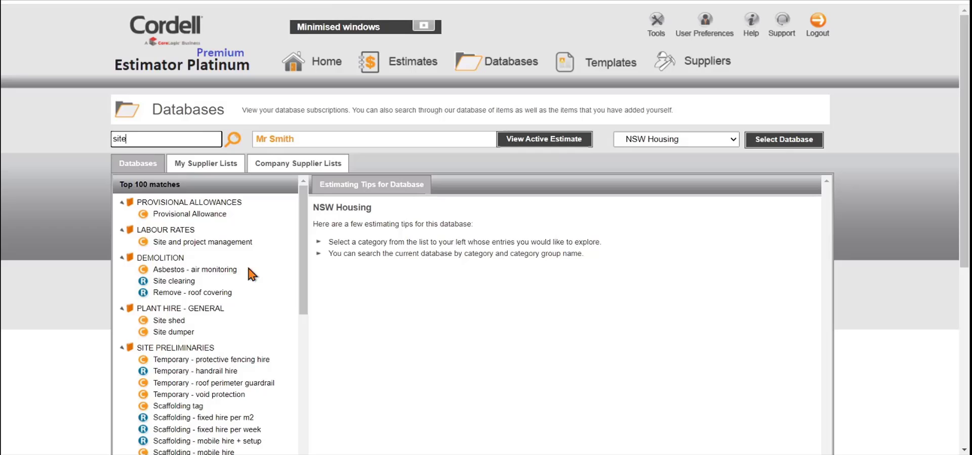
scroll("down", 3)
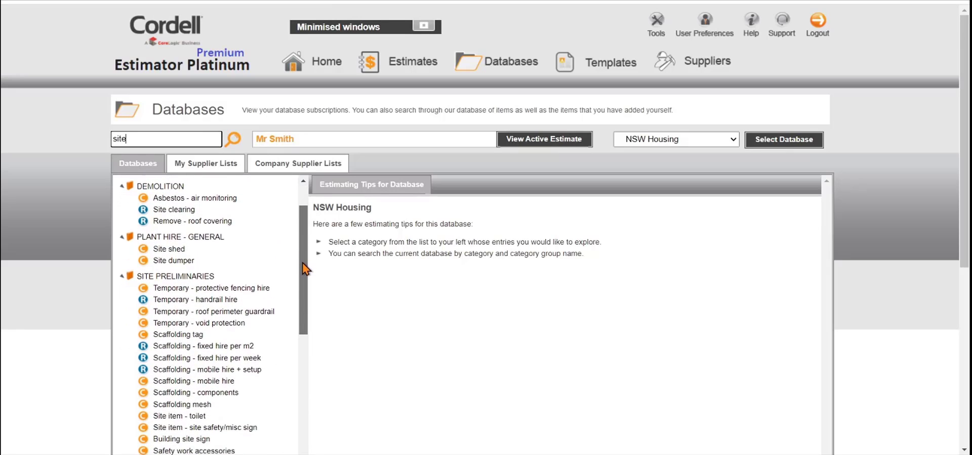
left_click(233, 138)
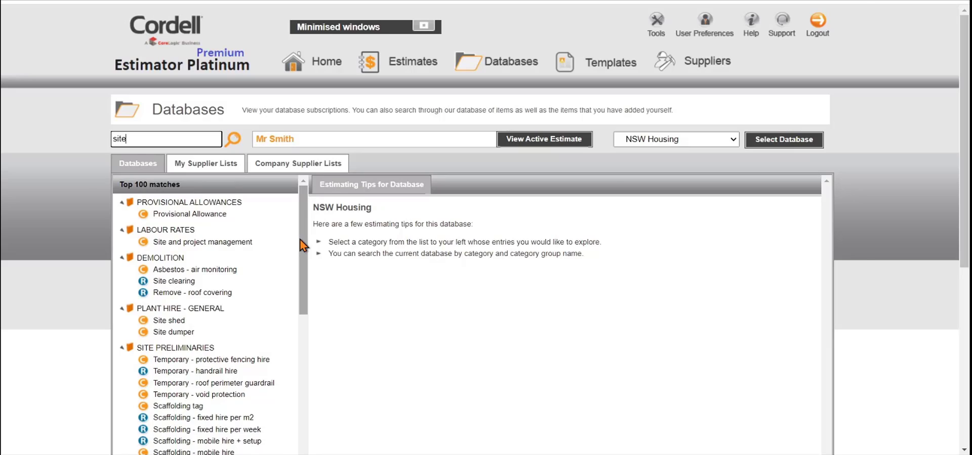
left_click(544, 139)
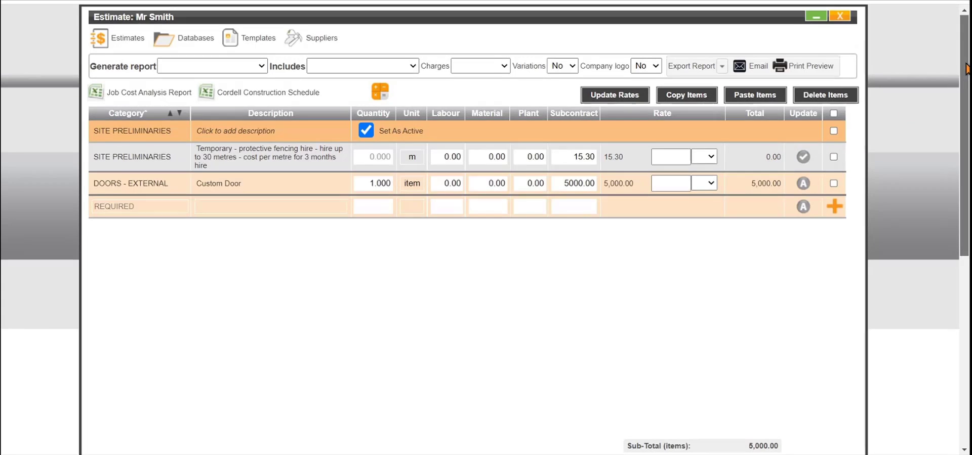
Set Overheads to 5% and include the adjustment in the estimate.
scroll("down", 3)
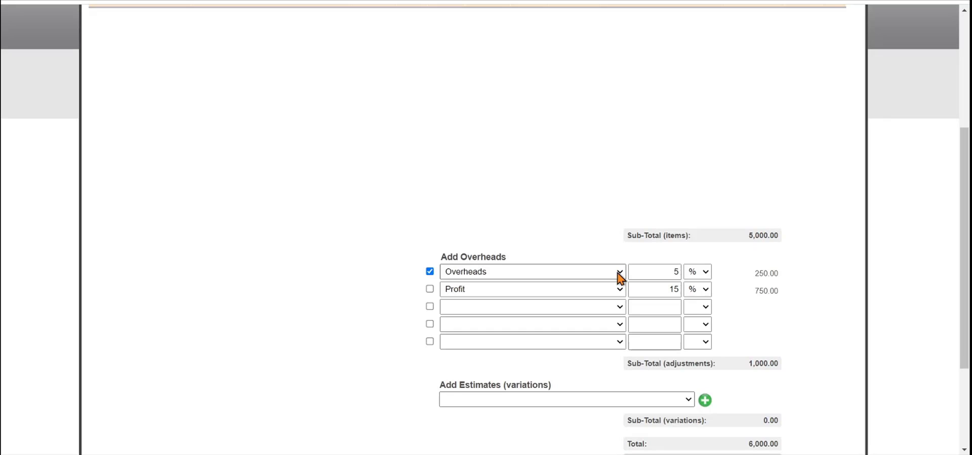
triple_click(653, 271)
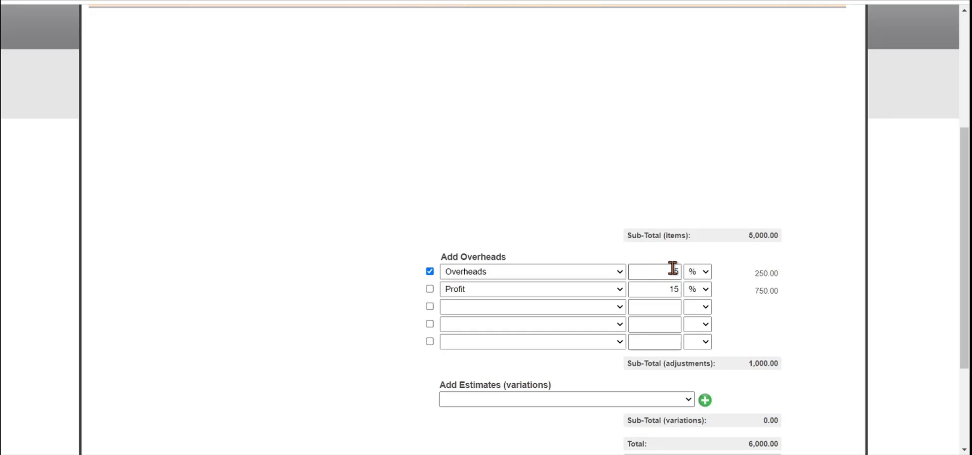
type("5")
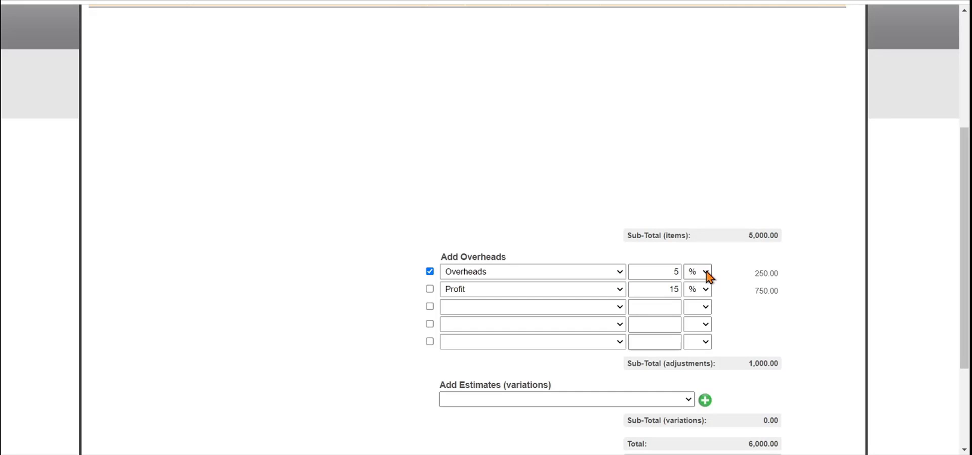
mouse_move(496, 307)
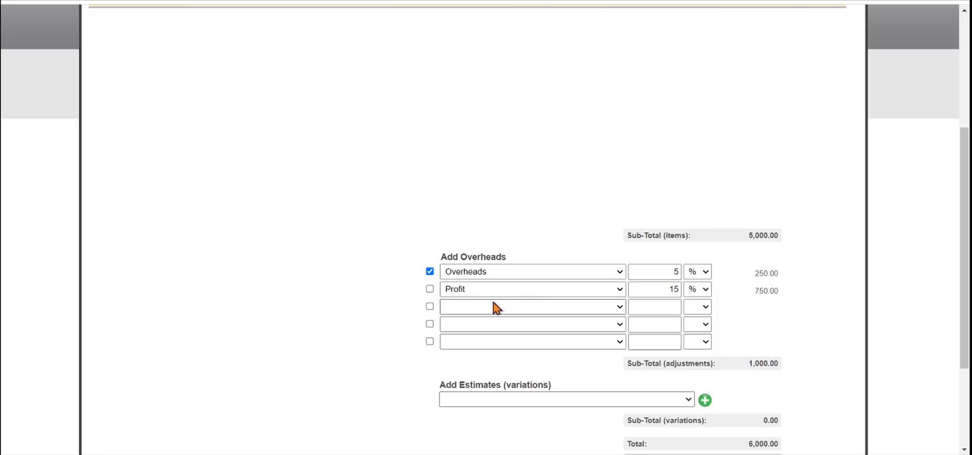
mouse_move(462, 315)
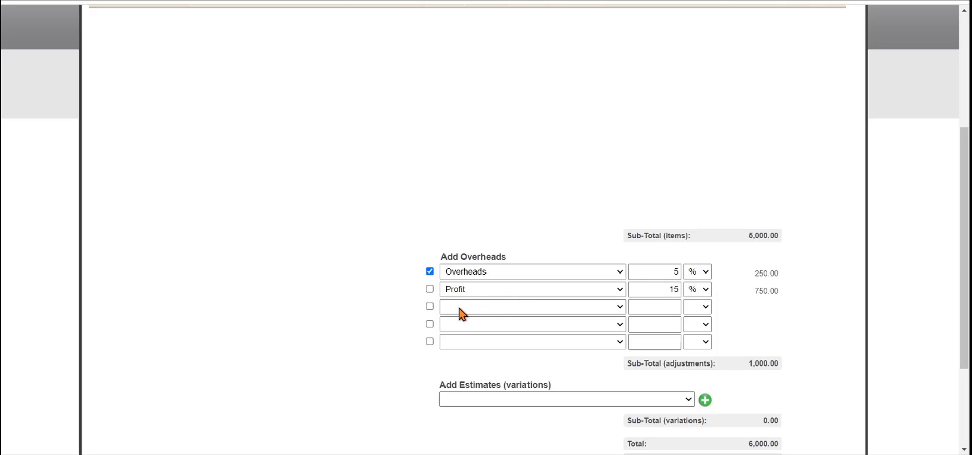
mouse_move(540, 206)
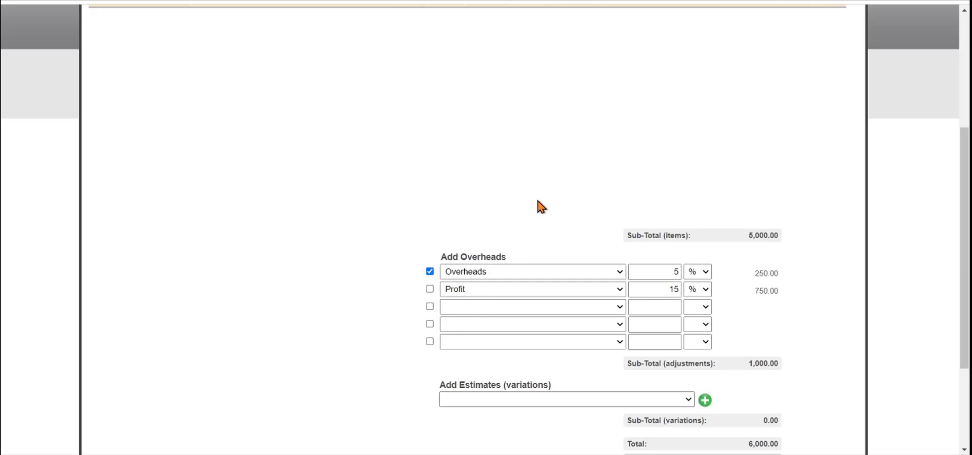
mouse_move(538, 251)
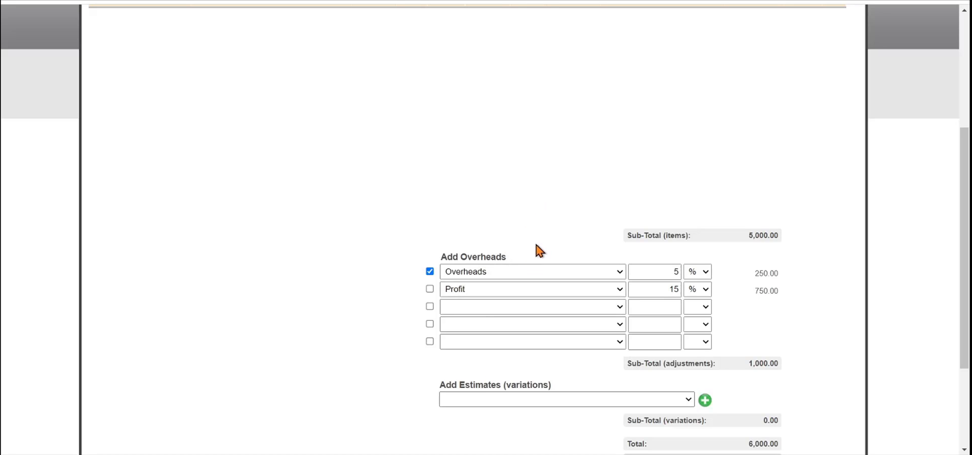
mouse_move(746, 353)
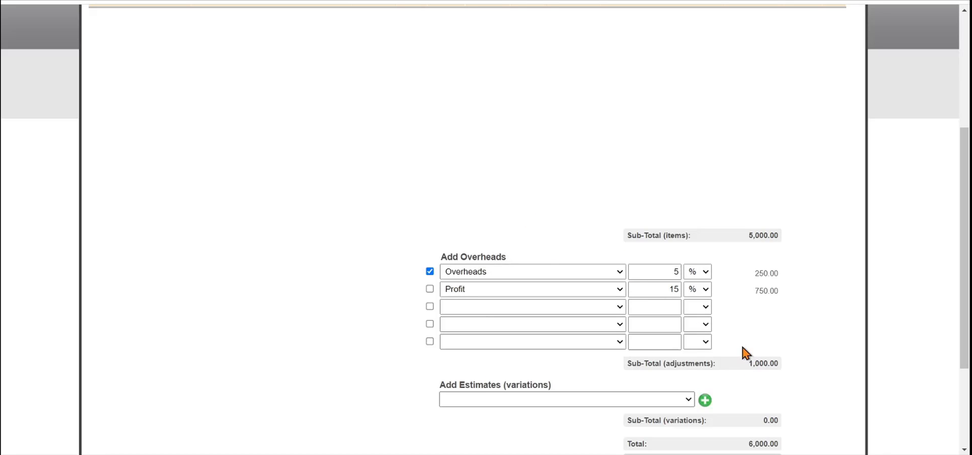
mouse_move(646, 149)
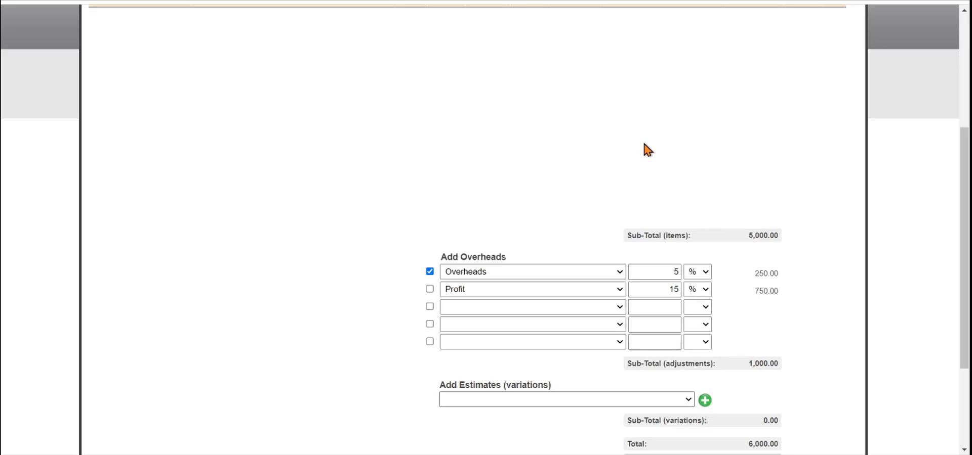
mouse_move(461, 258)
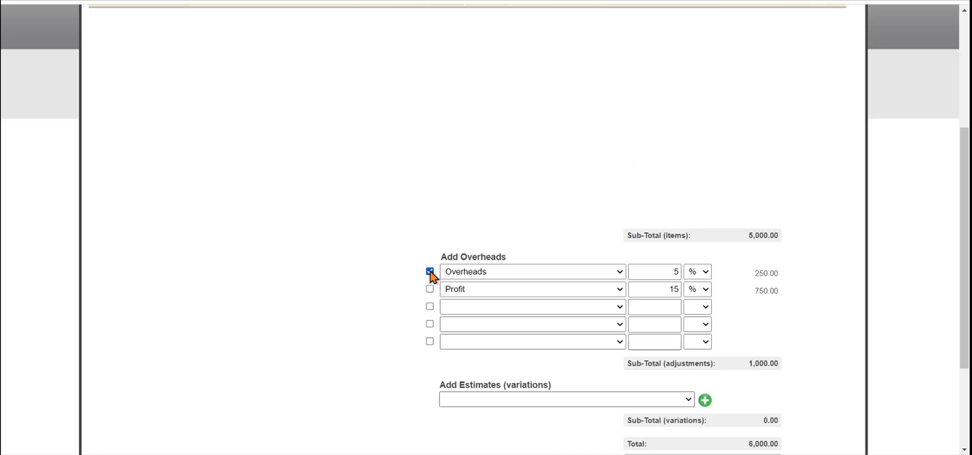
left_click(429, 271)
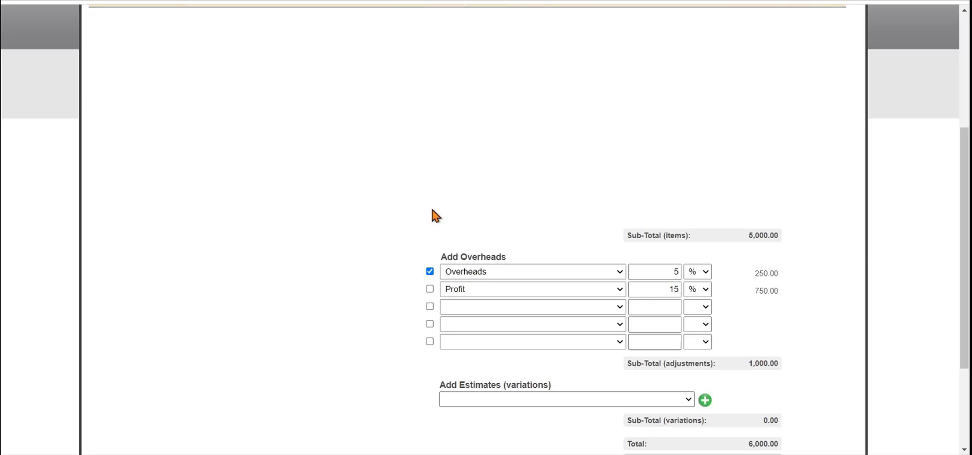
scroll("up", 3)
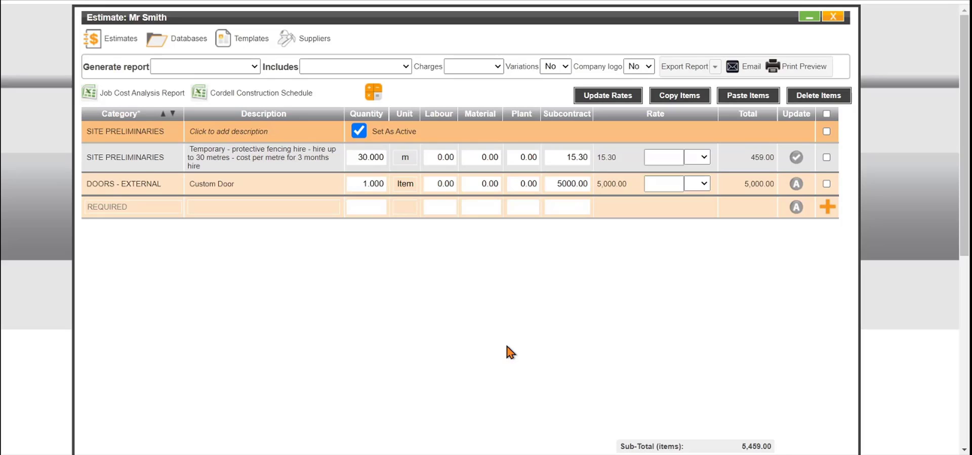
mouse_move(492, 326)
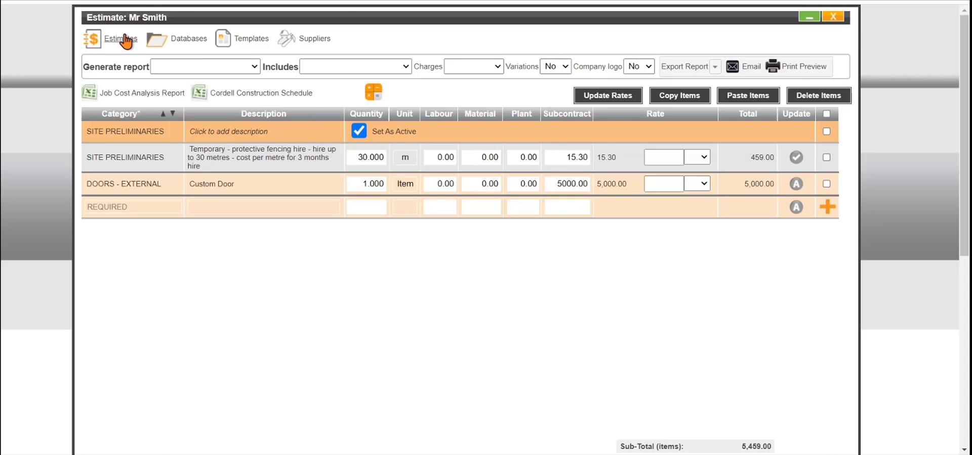
Go back to the list of estimates from the Mr Smith estimate window.
left_click(120, 39)
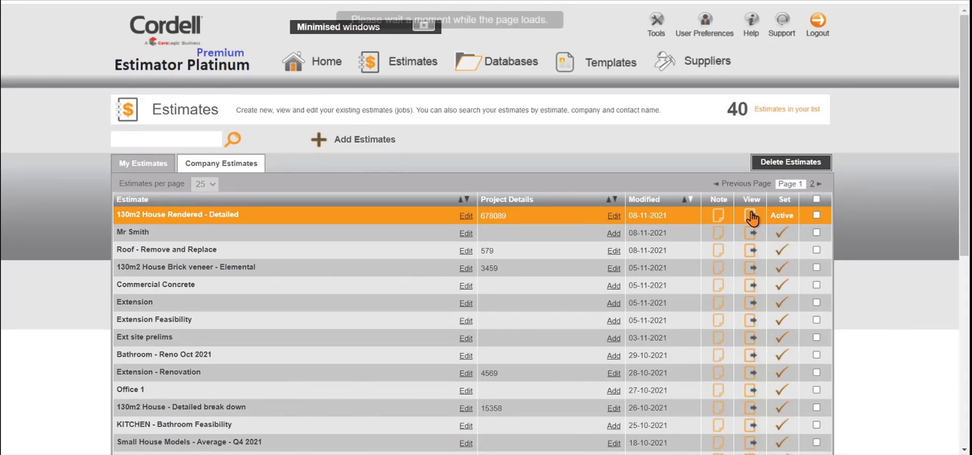
left_click(750, 216)
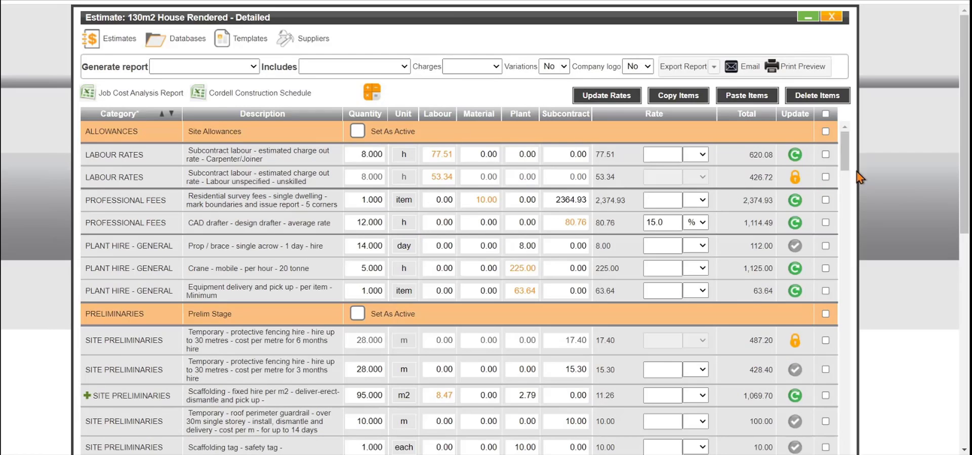
scroll("down", 3)
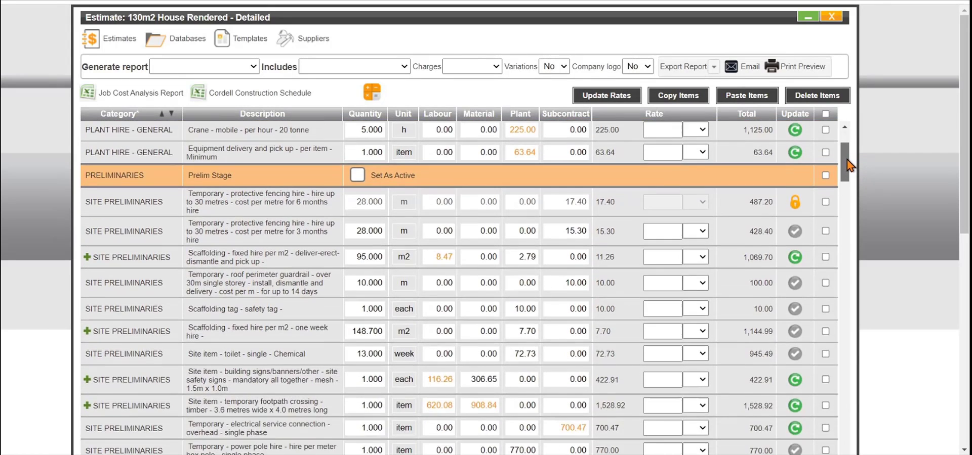
scroll("up", 3)
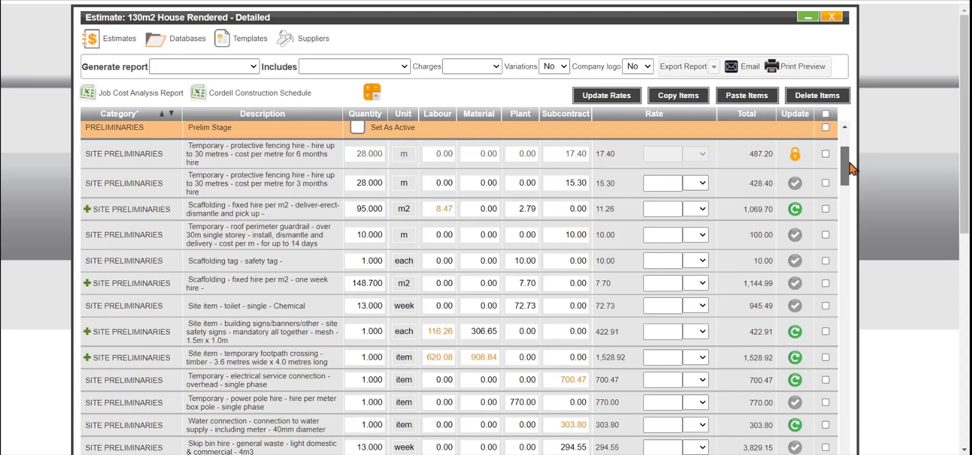
mouse_move(609, 180)
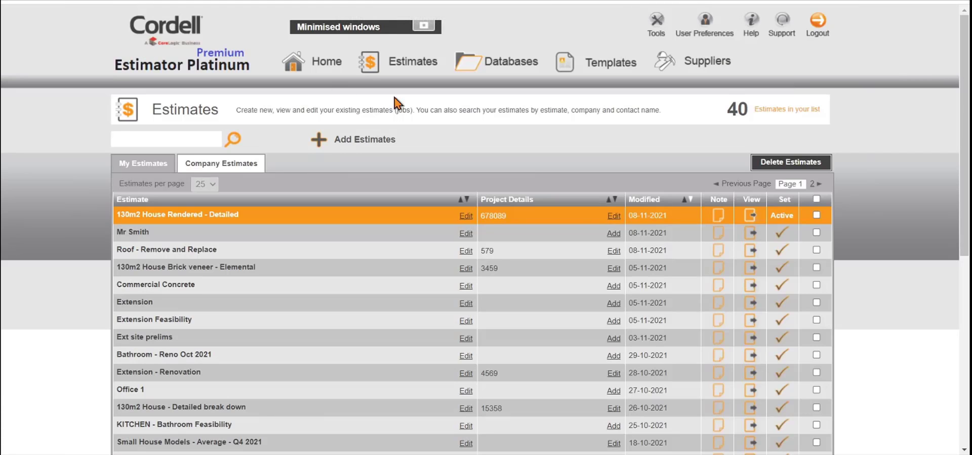
mouse_move(542, 209)
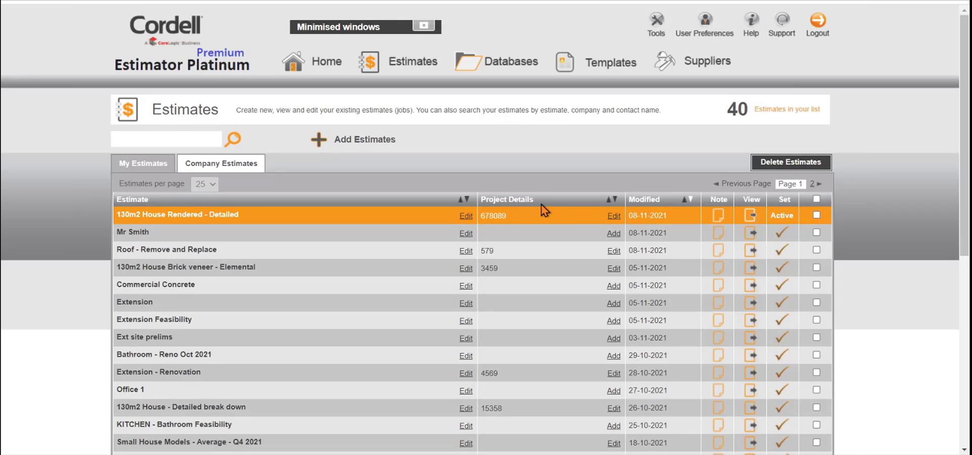
mouse_move(613, 237)
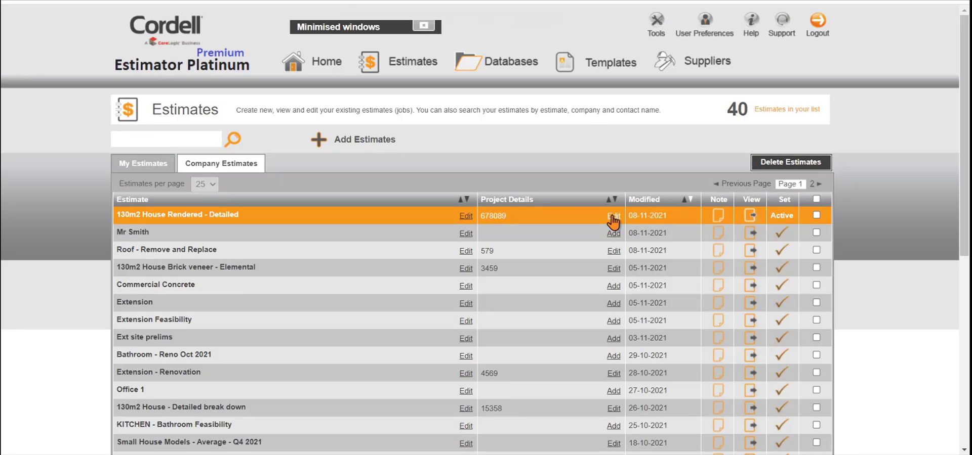
left_click(613, 216)
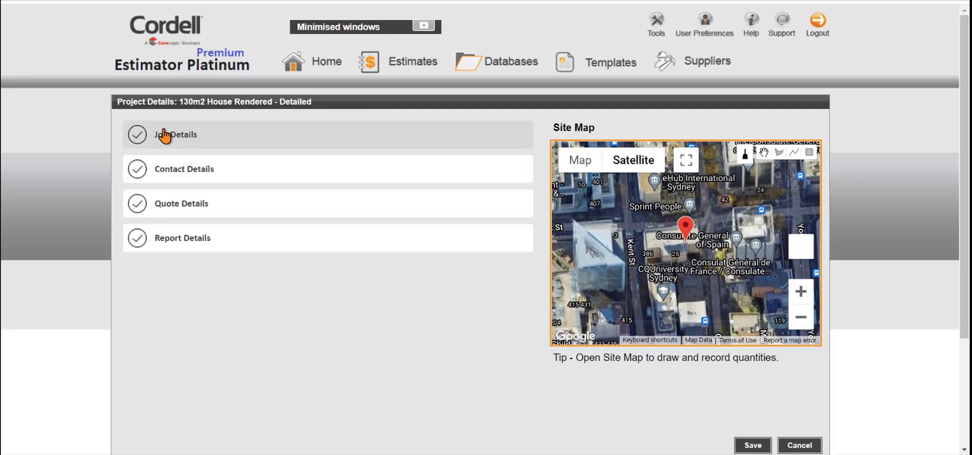
left_click(175, 135)
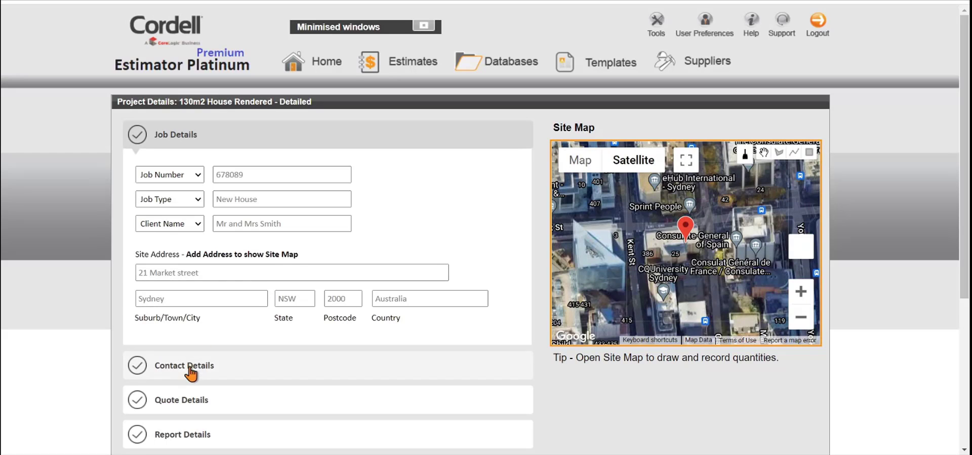
mouse_move(251, 379)
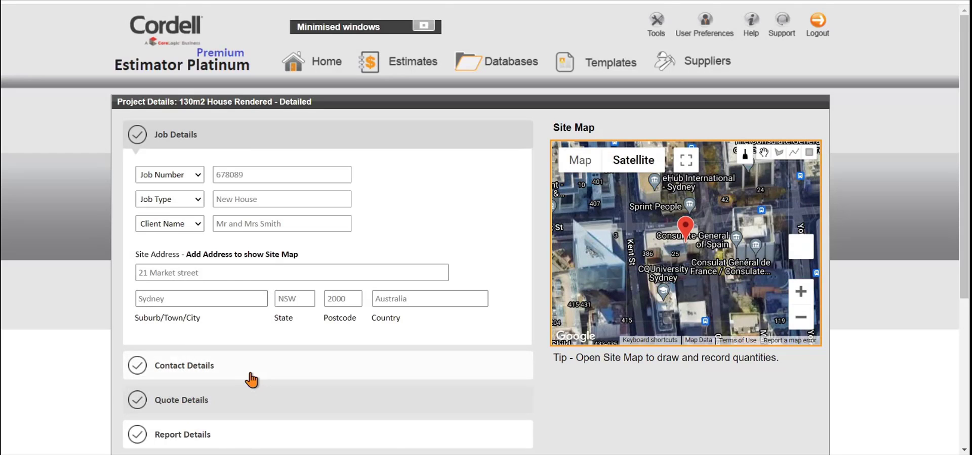
left_click(182, 434)
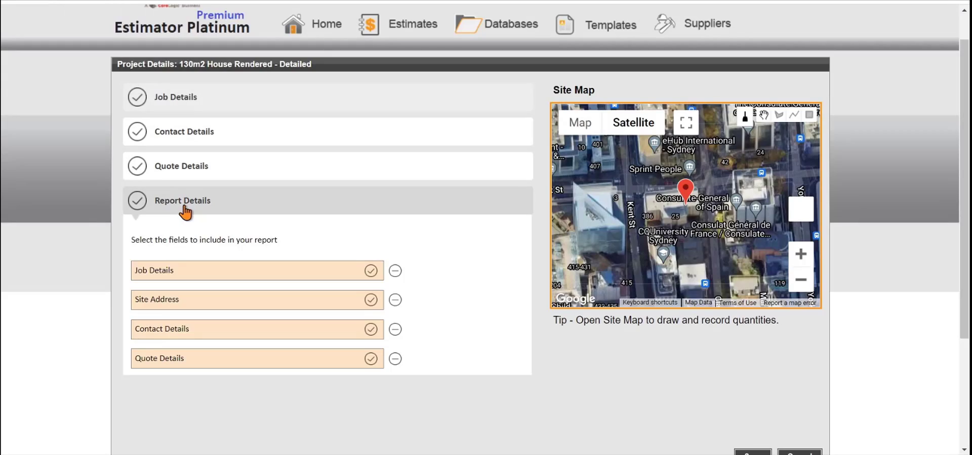
mouse_move(390, 338)
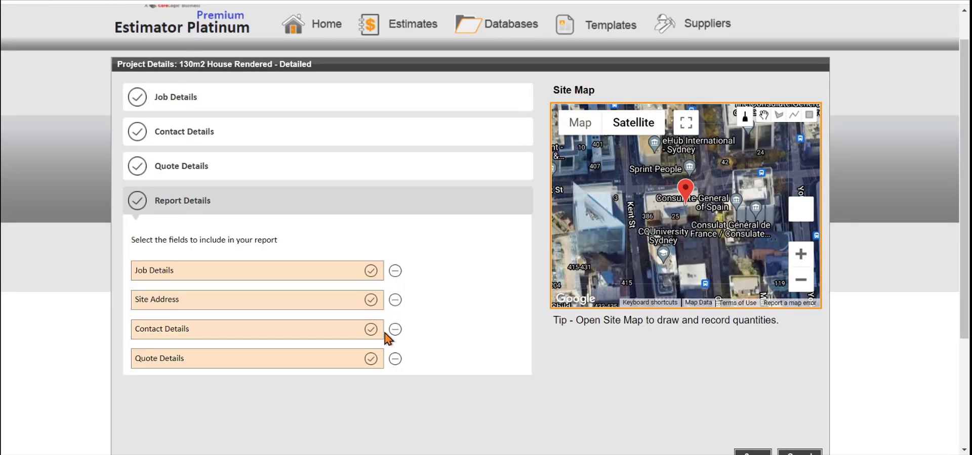
mouse_move(396, 29)
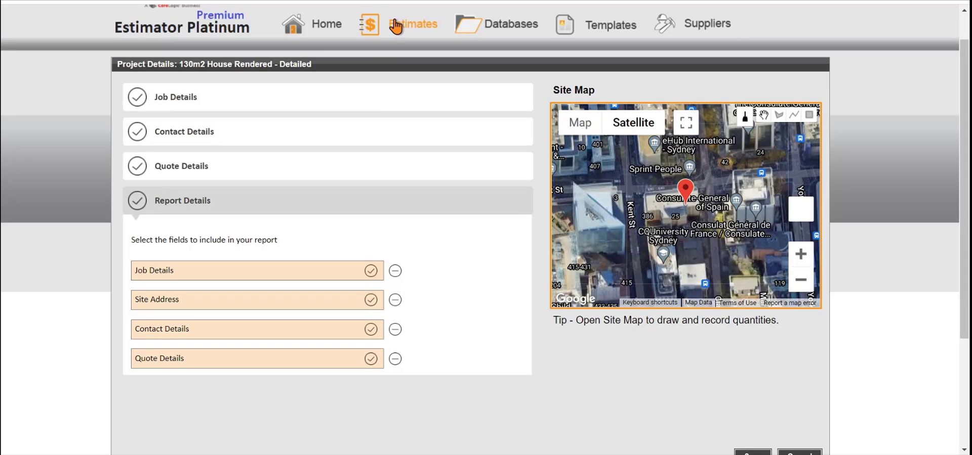
left_click(412, 23)
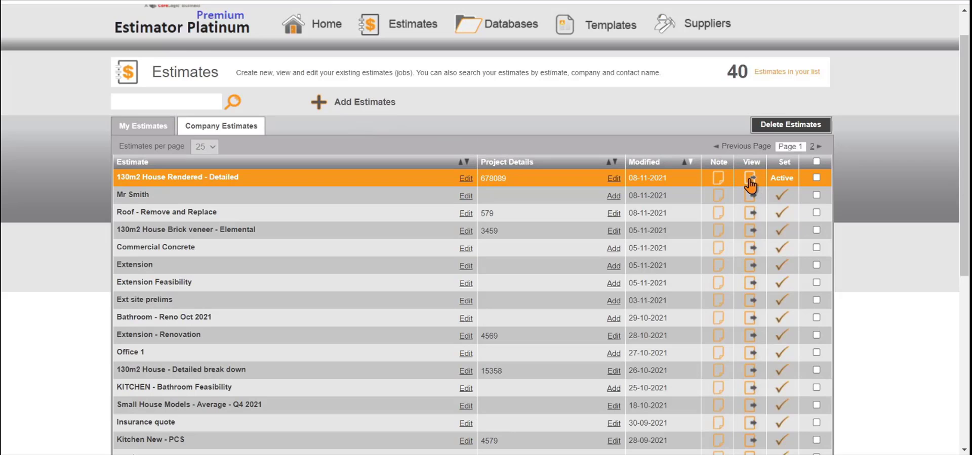
Reopen the estimate and choose a Client's Details report with charges within and company logo Yes.
left_click(750, 181)
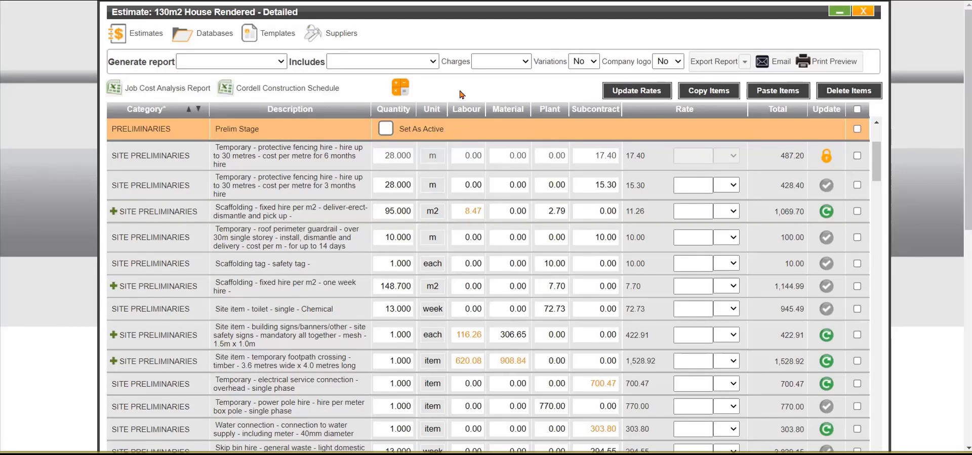
mouse_move(331, 93)
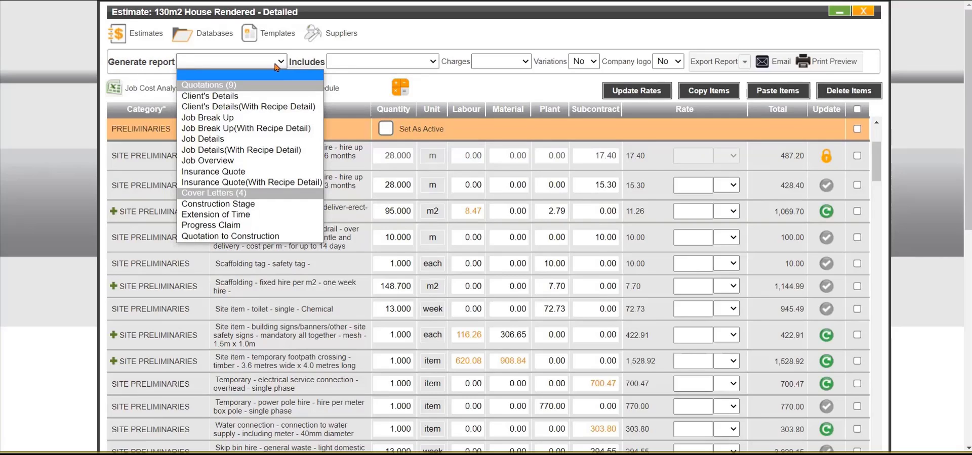
left_click(209, 96)
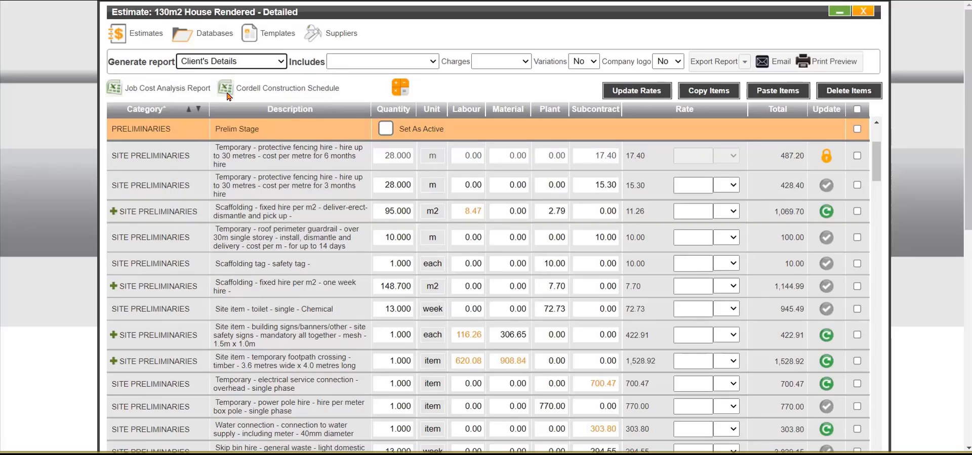
left_click(527, 61)
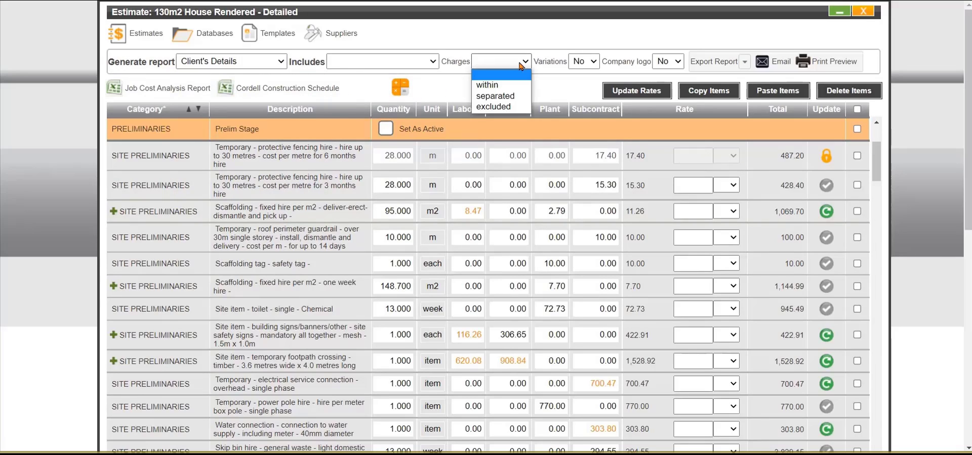
left_click(487, 85)
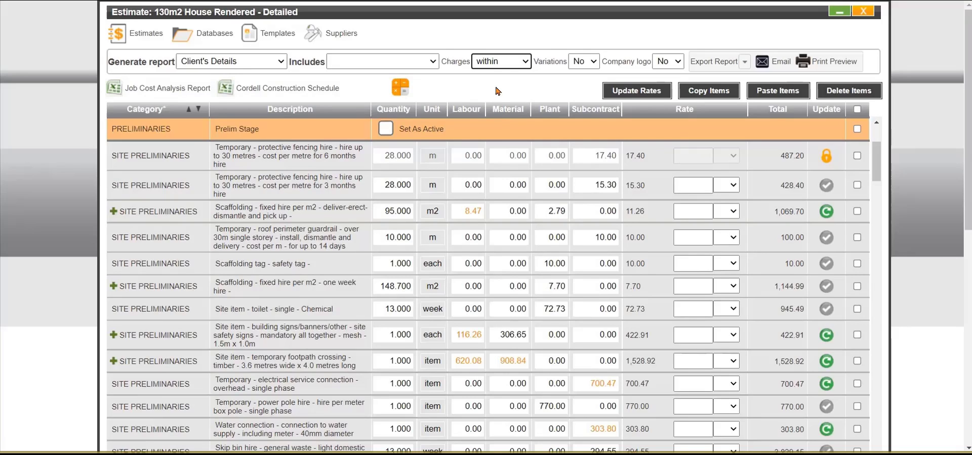
mouse_move(669, 65)
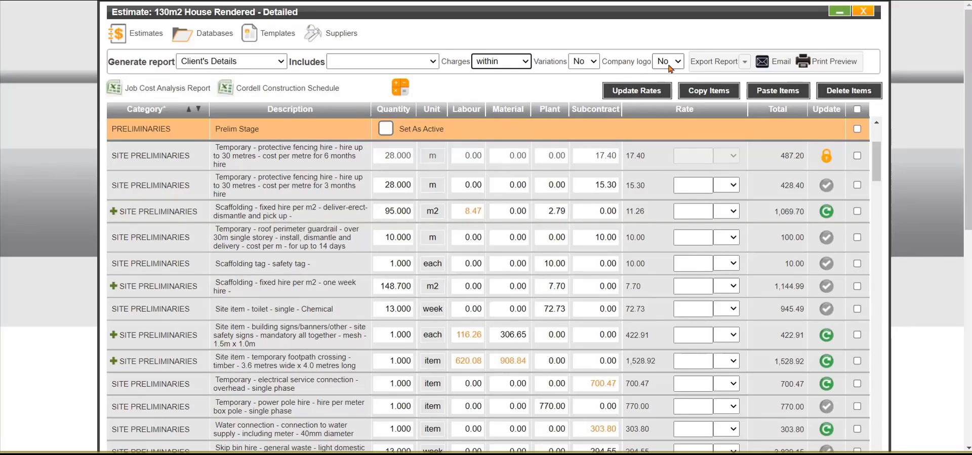
left_click(666, 62)
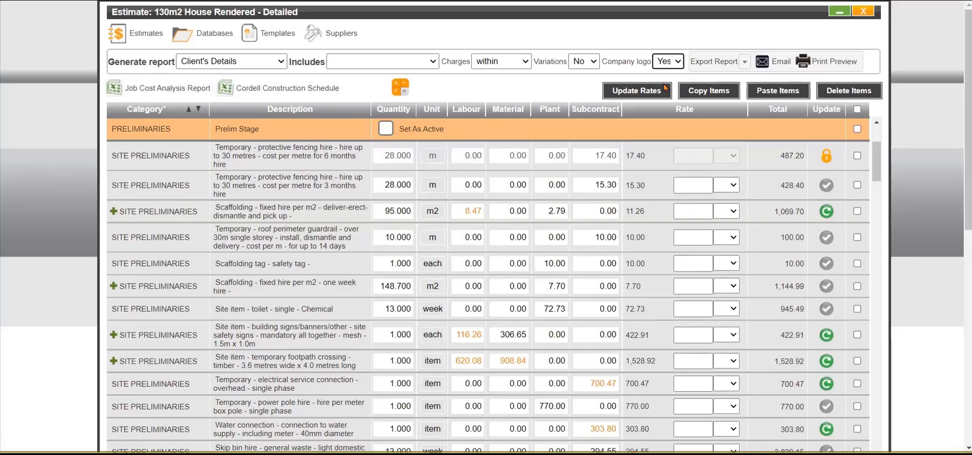
mouse_move(748, 62)
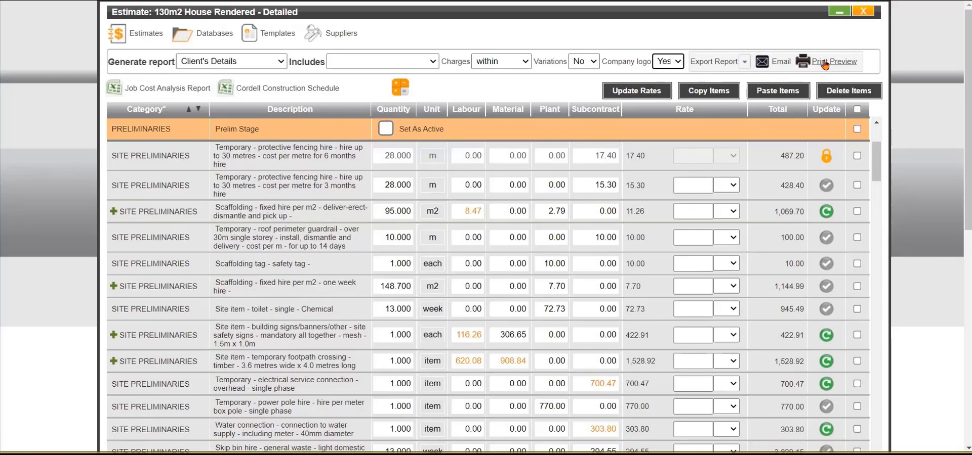
Preview the Client's Details report totalling $203,209.00 ($223,529.90 incl. GST).
left_click(832, 61)
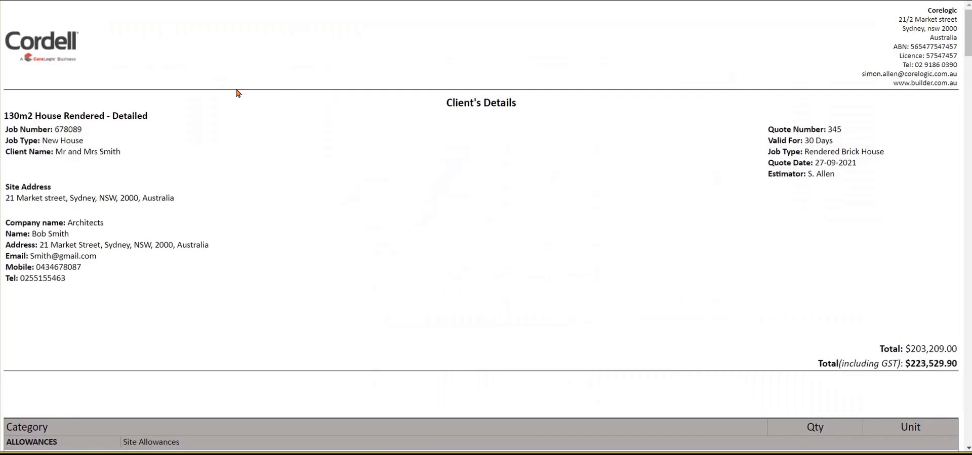
mouse_move(853, 55)
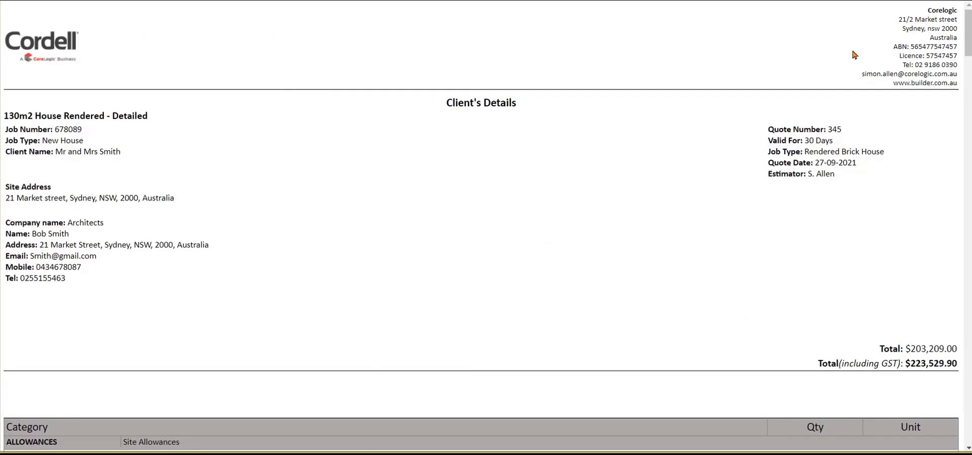
mouse_move(816, 352)
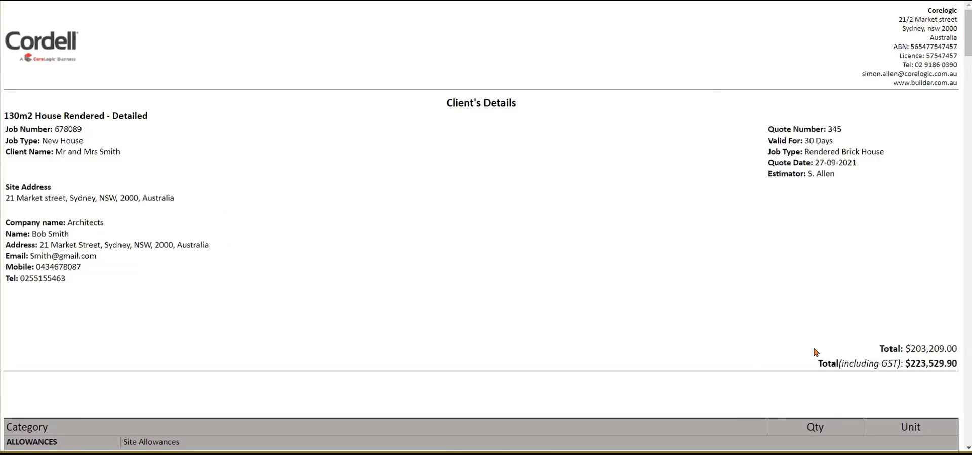
mouse_move(966, 35)
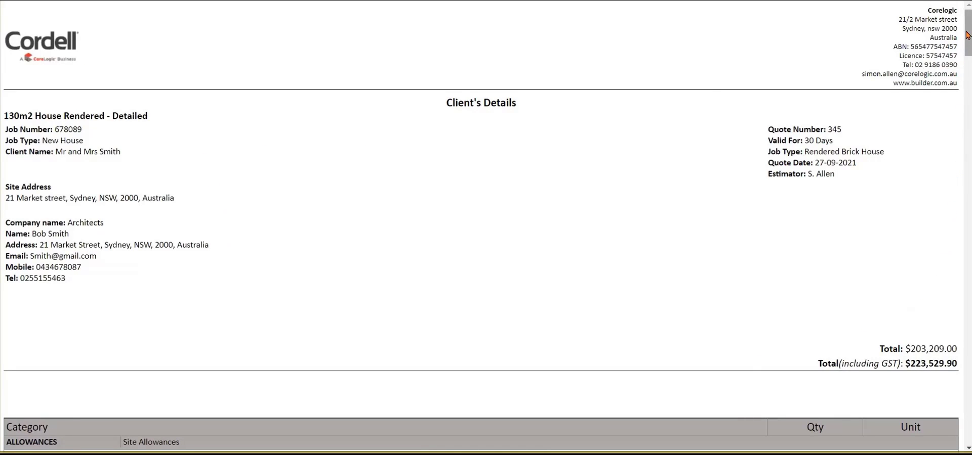
scroll("down", 3)
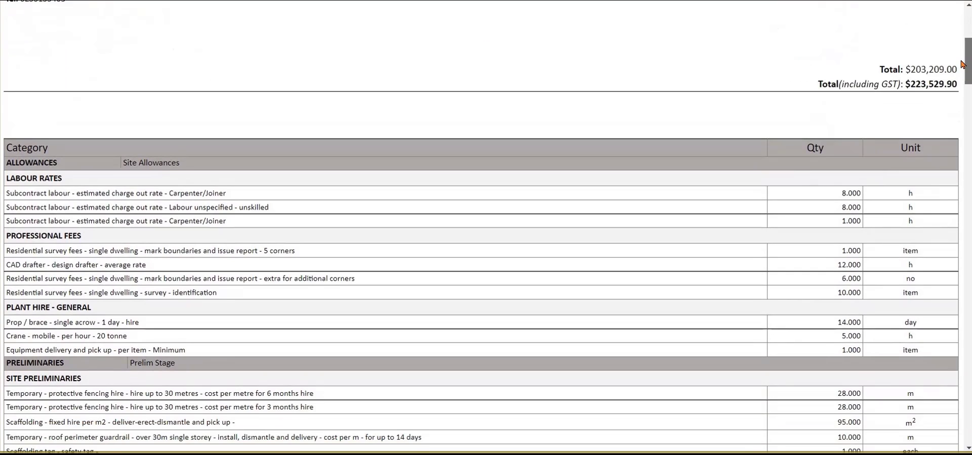
scroll("up", 3)
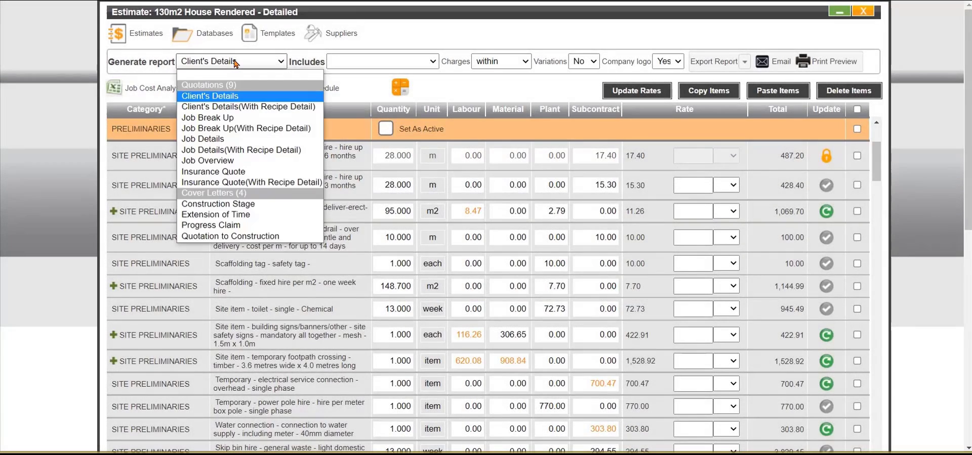
Choose the Job Details report with charges included within.
left_click(208, 139)
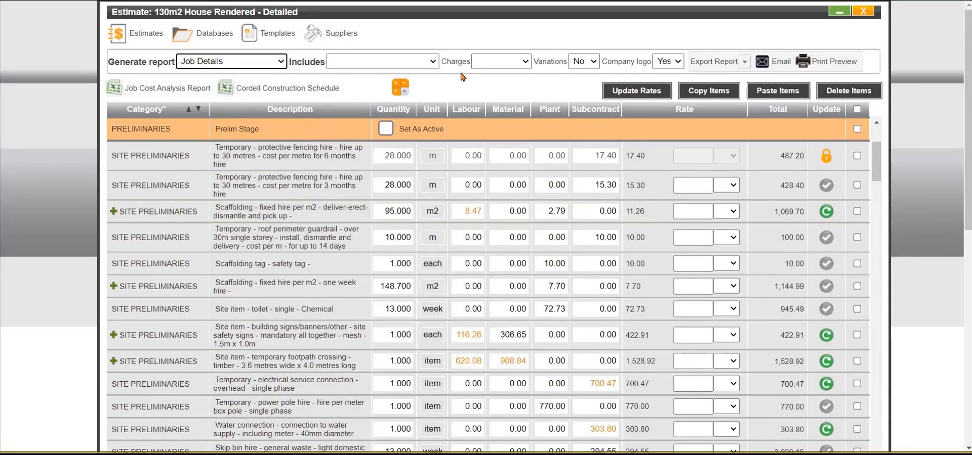
left_click(526, 61)
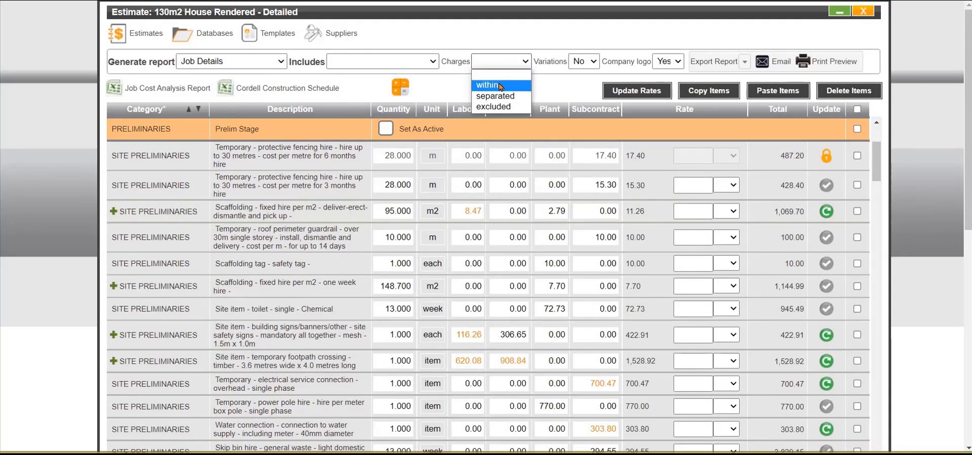
left_click(485, 85)
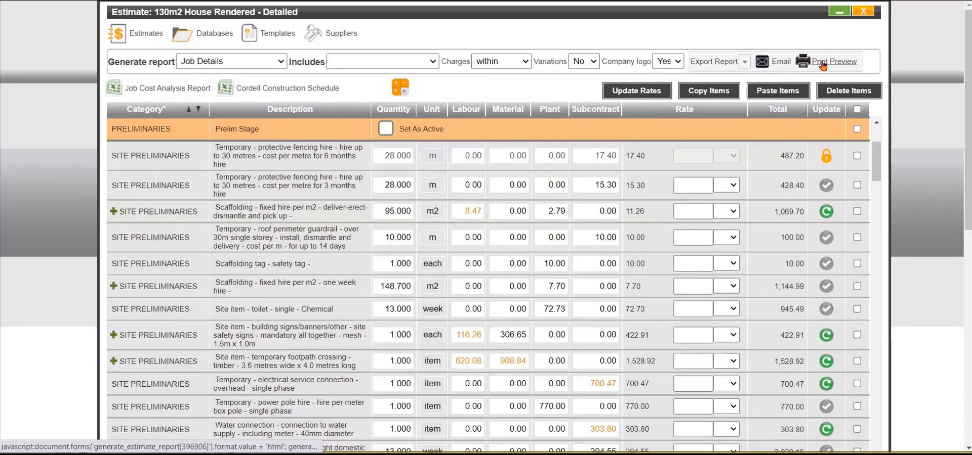
Preview the Job Details report's item list with quantities, rates and totals, then return to Estimates.
left_click(830, 62)
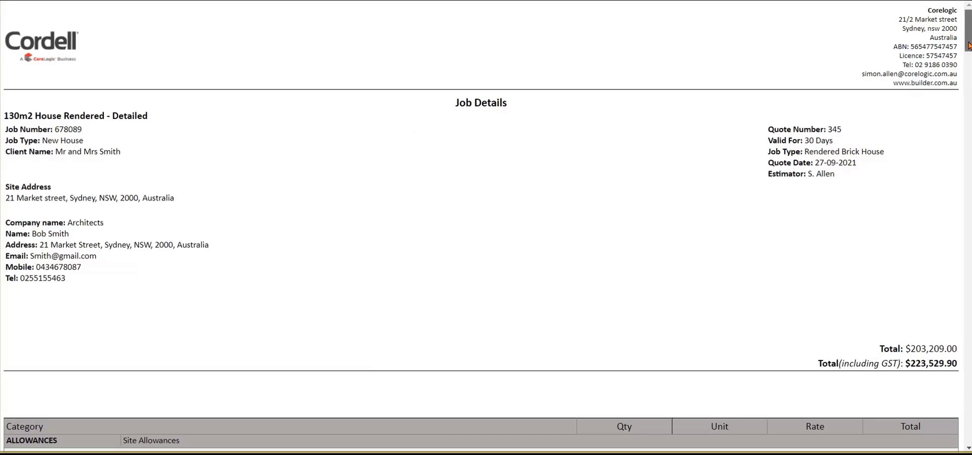
scroll("down", 3)
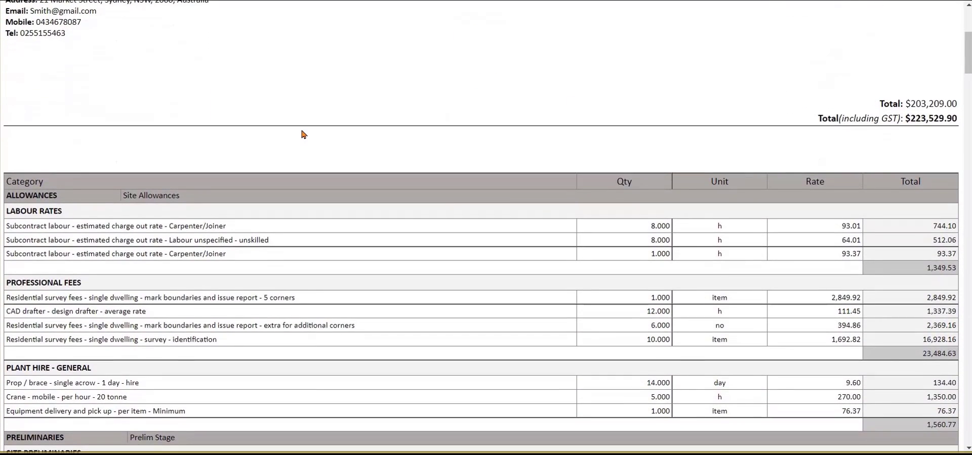
mouse_move(620, 206)
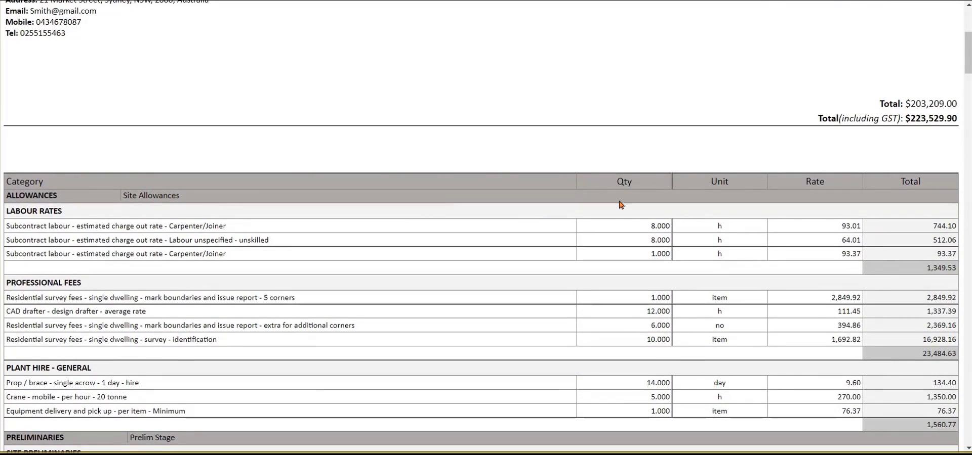
mouse_move(714, 242)
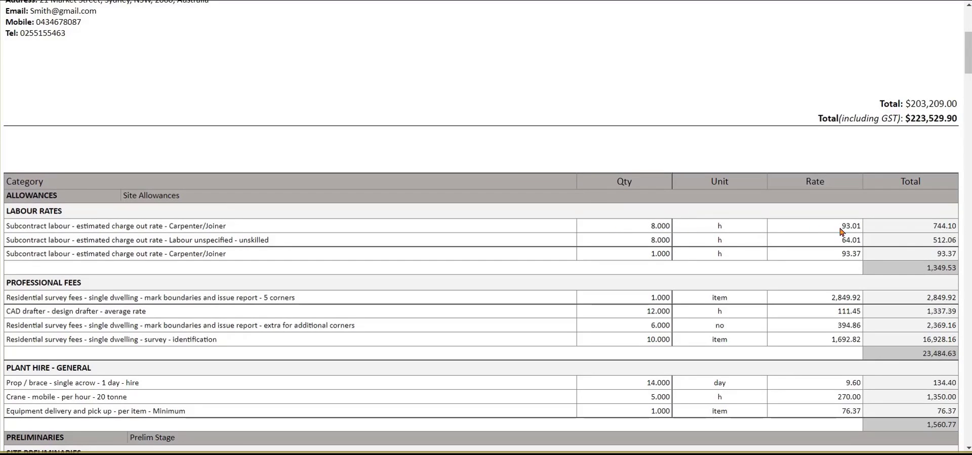
mouse_move(904, 246)
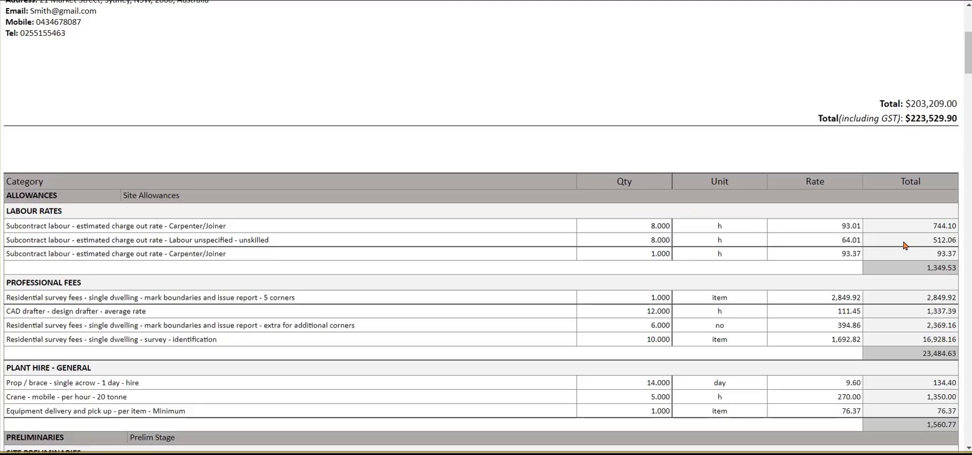
scroll("down", 3)
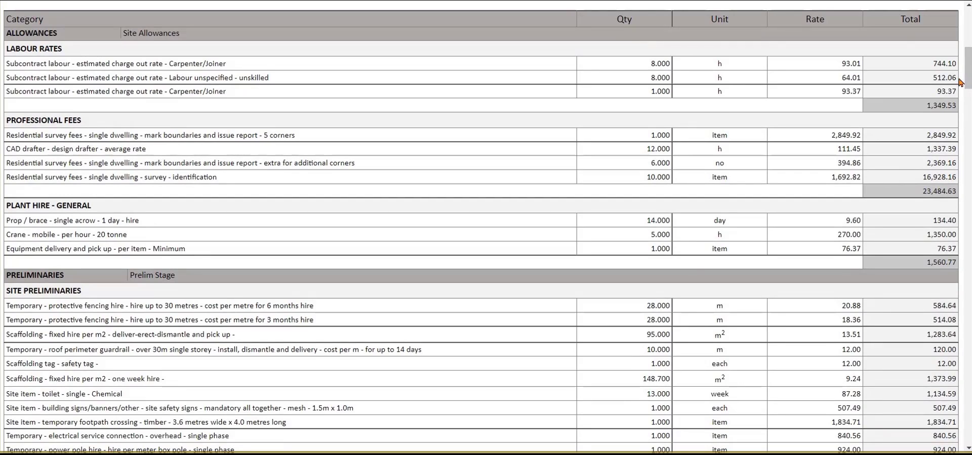
left_click(410, 61)
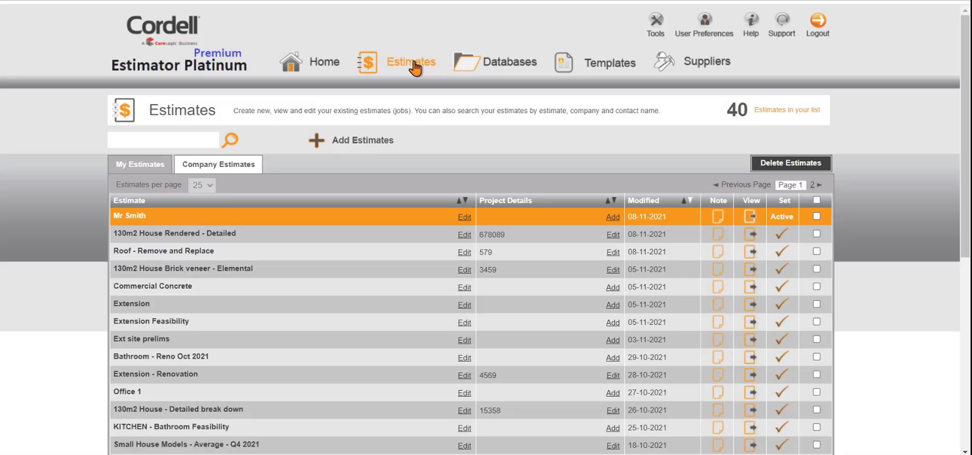
mouse_move(781, 24)
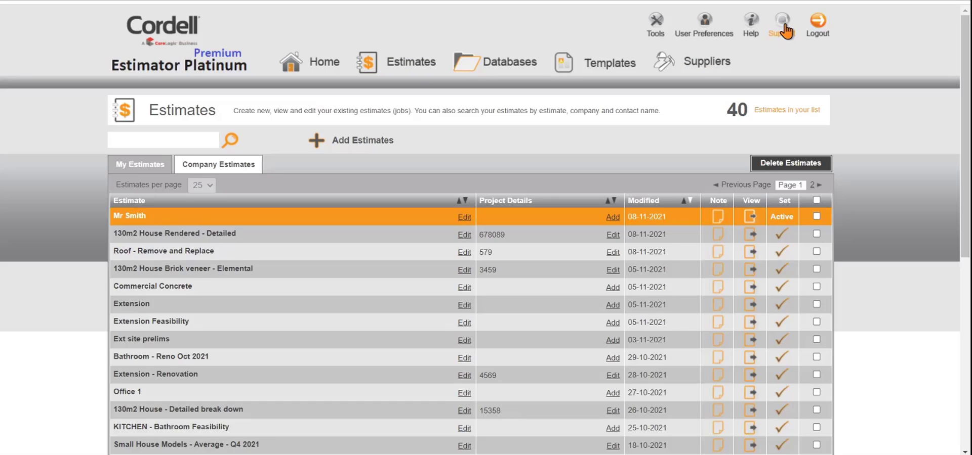
Show the Support page with the message form and CoreLogic contact details.
left_click(780, 21)
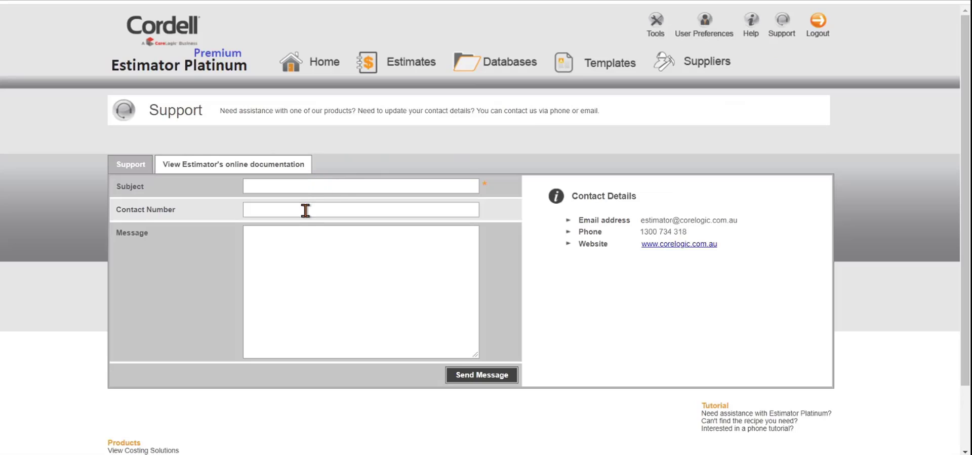
mouse_move(370, 140)
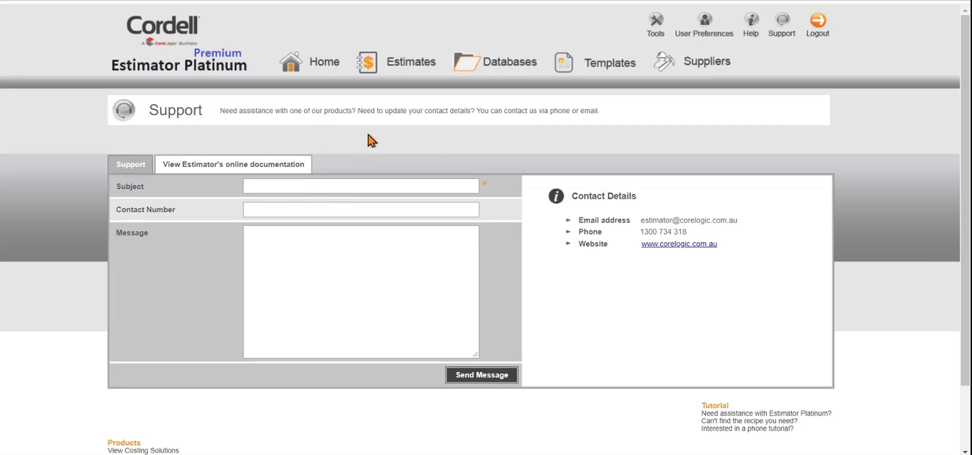